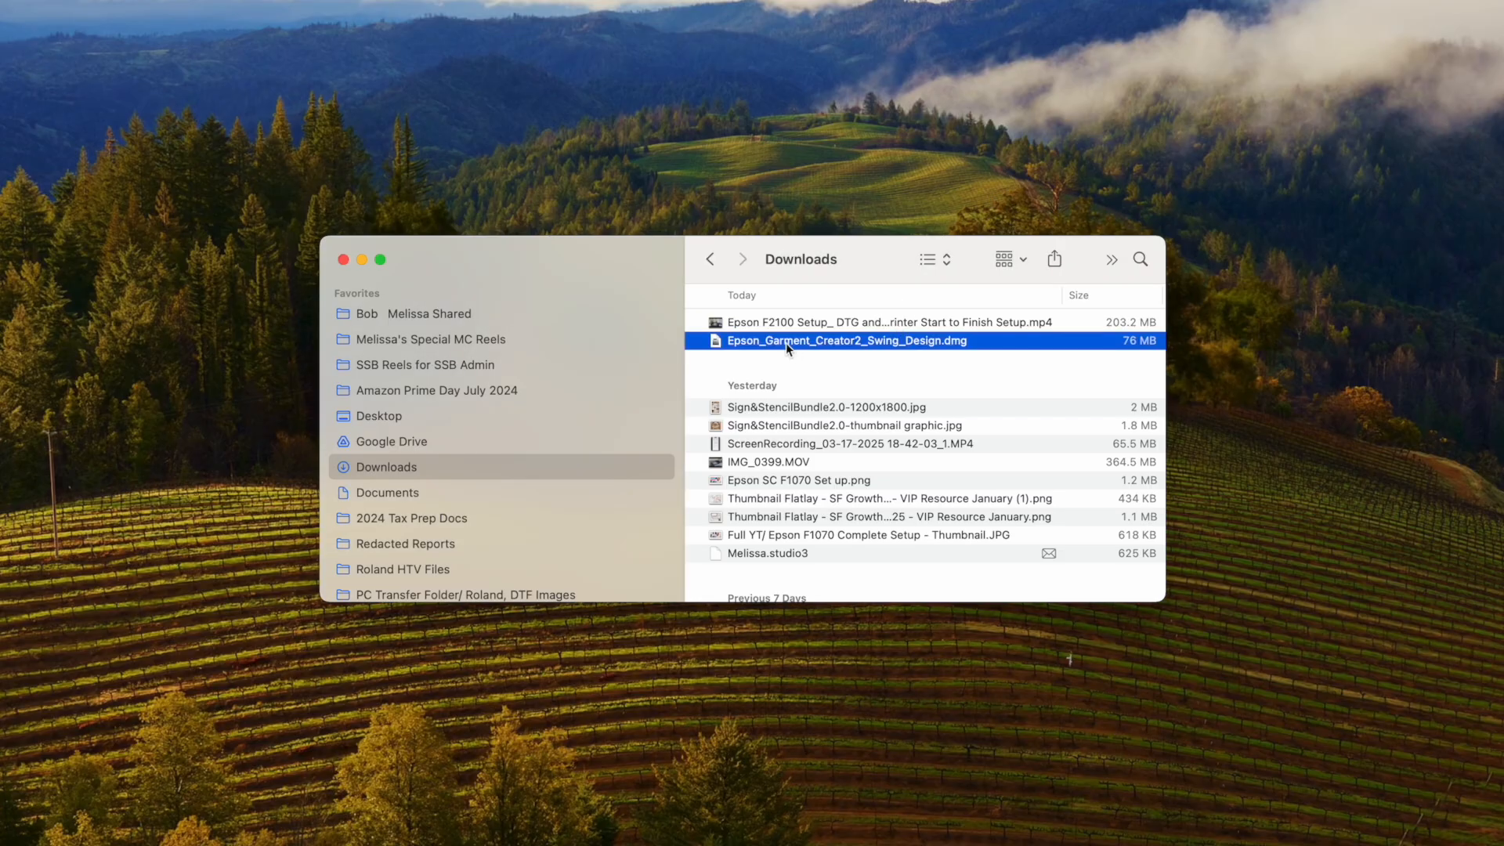
{"action": "mouse_move", "coordinate": [750, 357]}
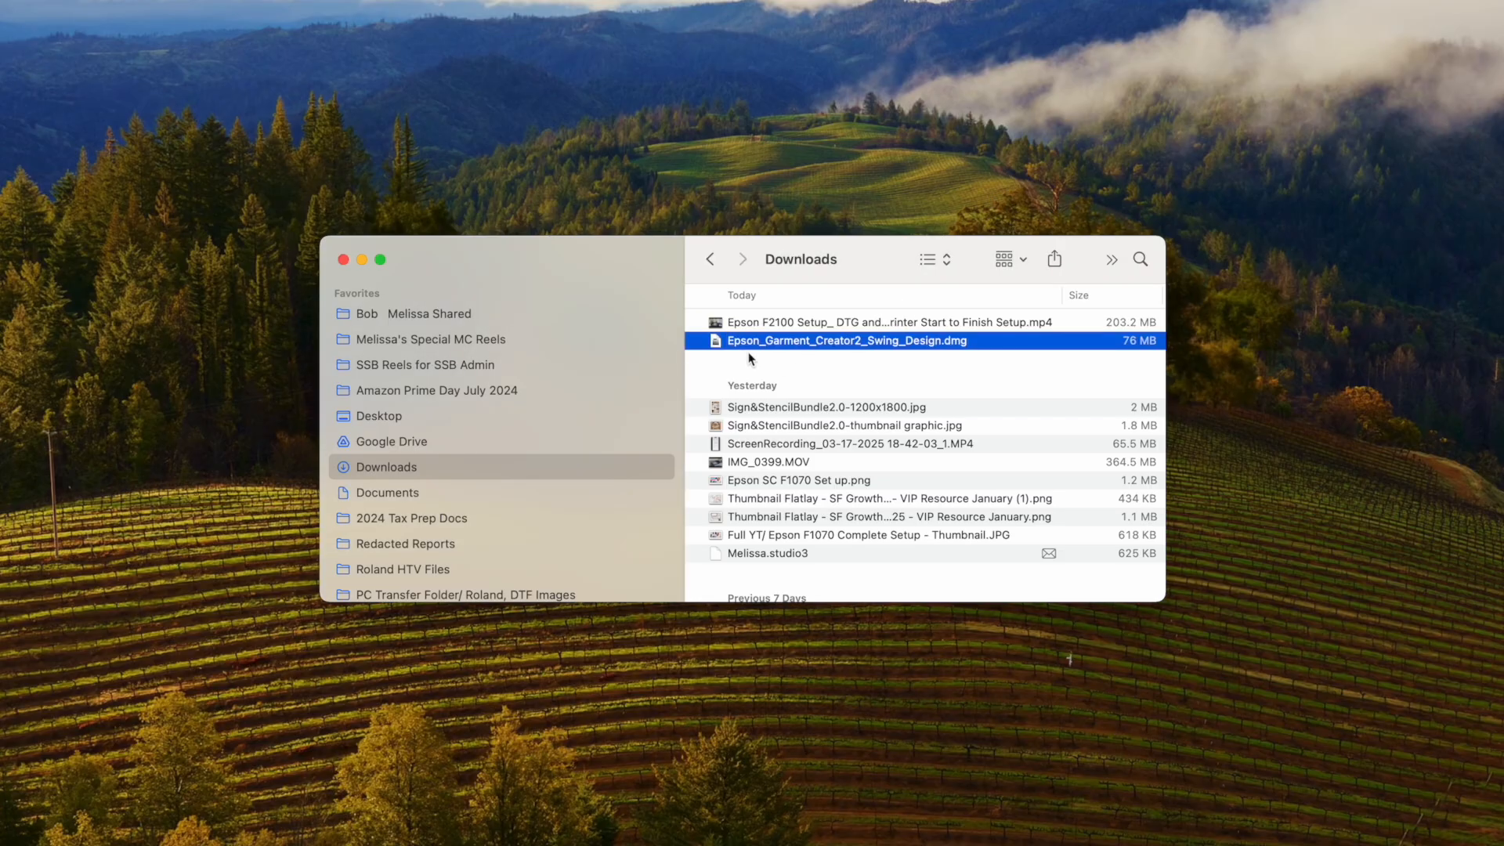
Mount Epson_Garment_Creator2_Swing_Design.dmg from Downloads to reveal Garment Creator 2.pkg.
{"action": "double_click", "coordinate": [846, 339]}
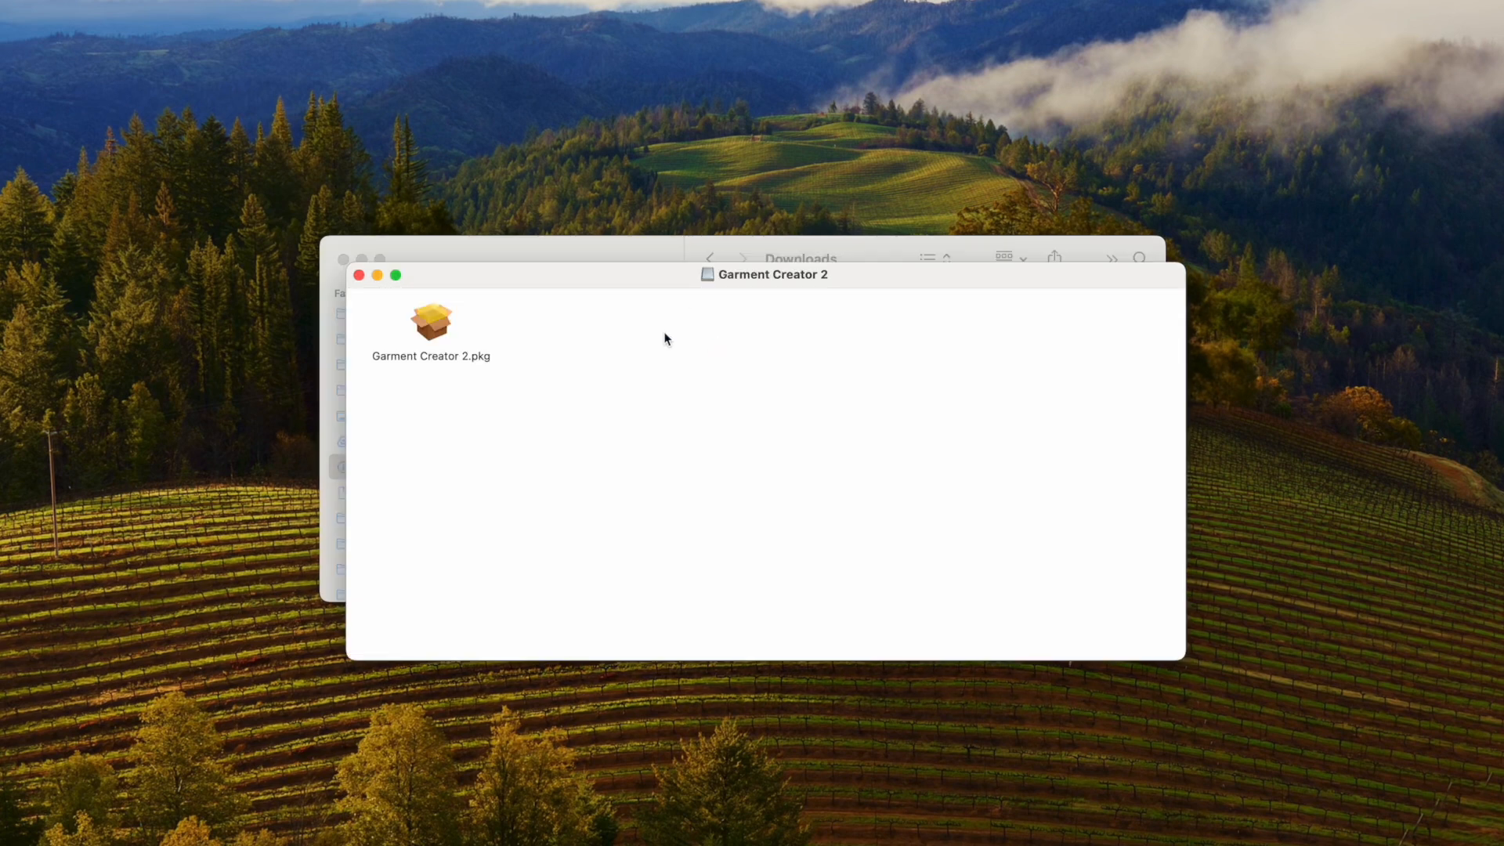
{"action": "mouse_move", "coordinate": [475, 333]}
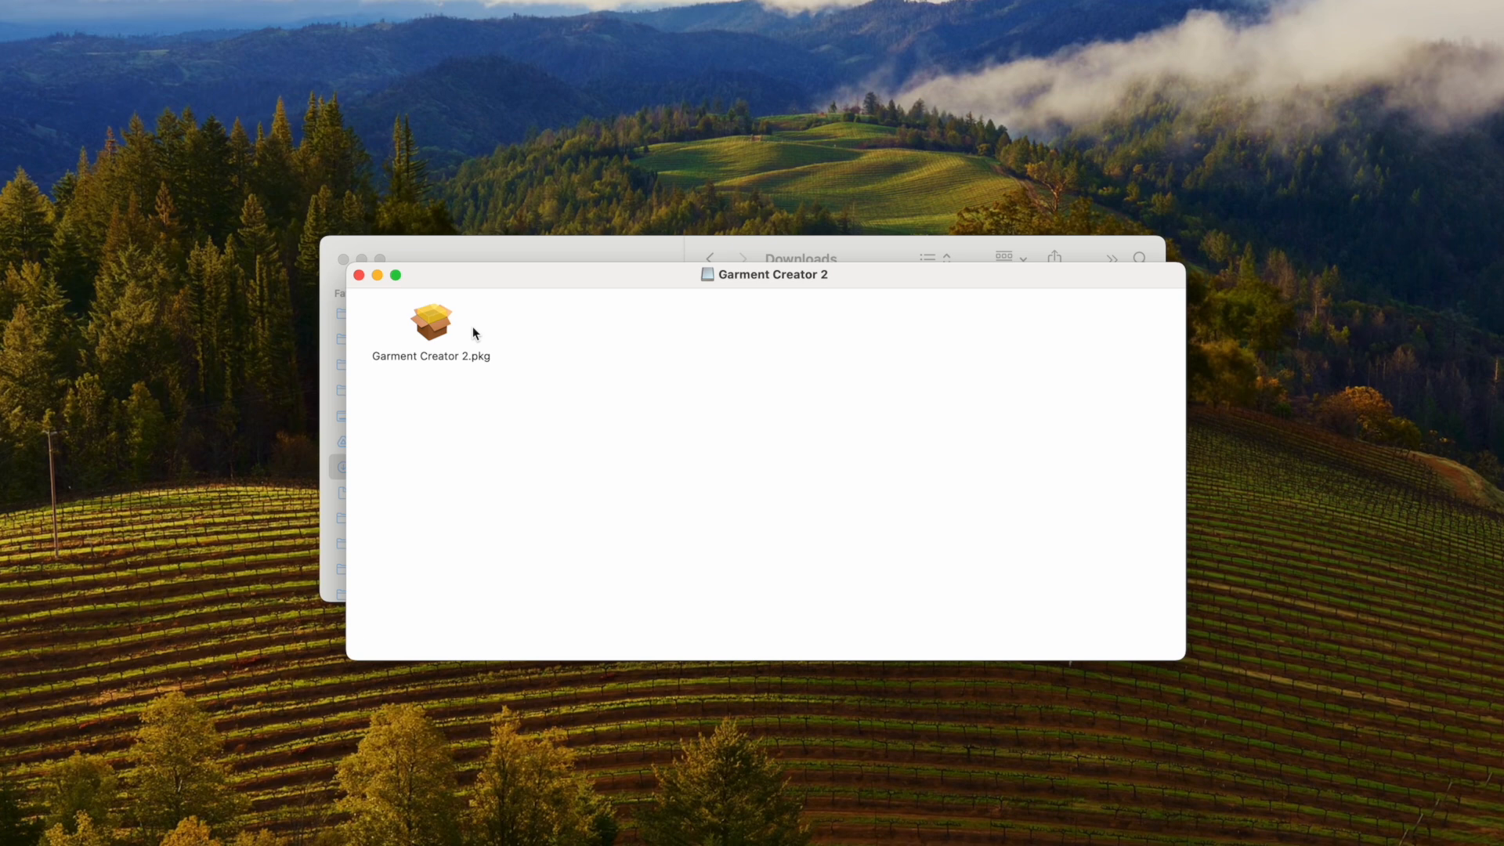
{"action": "mouse_move", "coordinate": [451, 327]}
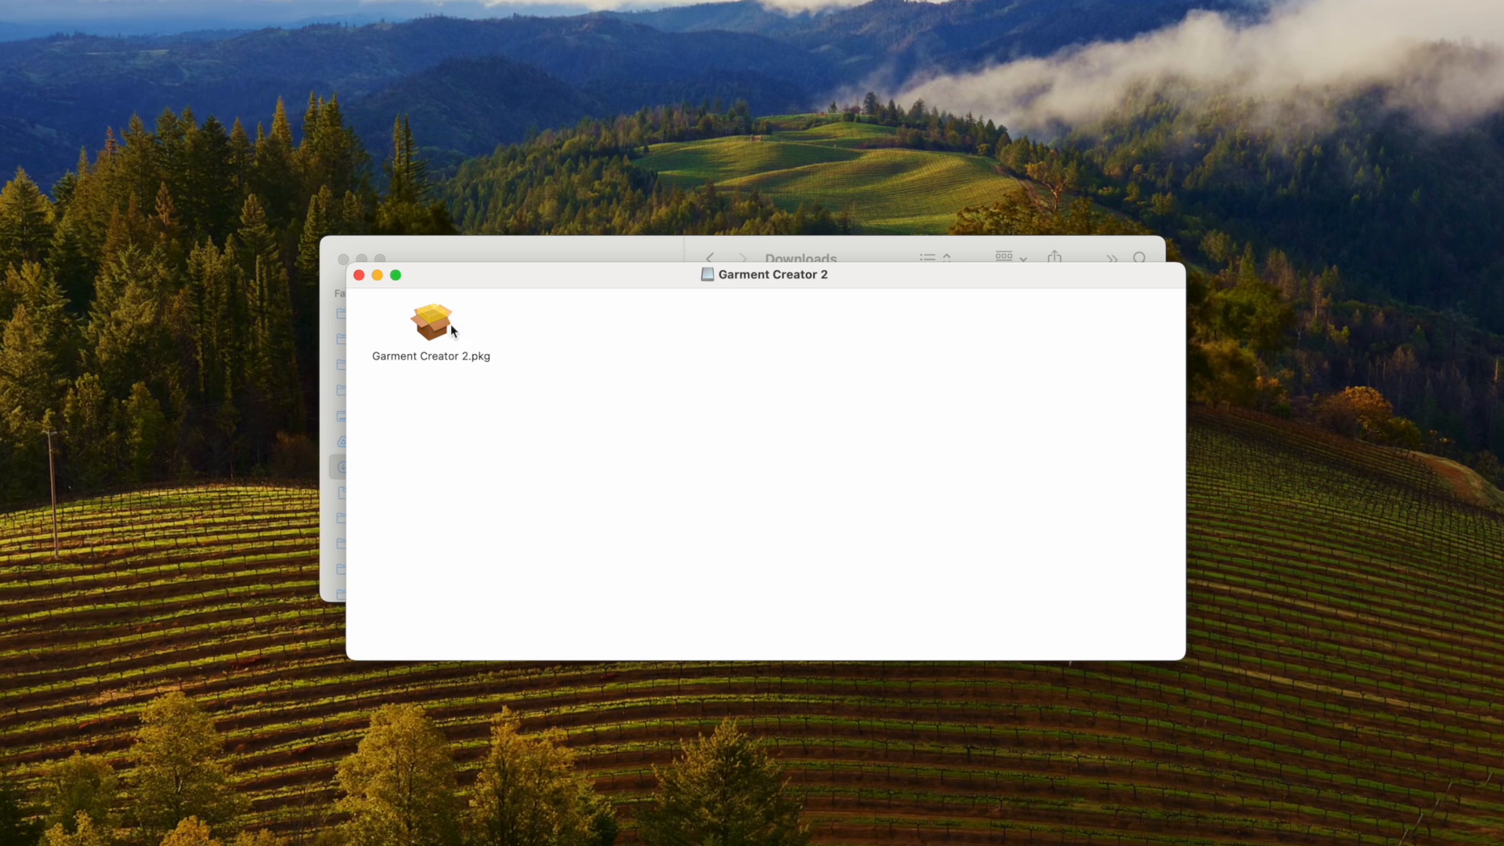
Run Garment Creator 2.pkg through intro, license agreement and install authorization, then close the disk image window.
{"action": "double_click", "coordinate": [431, 319]}
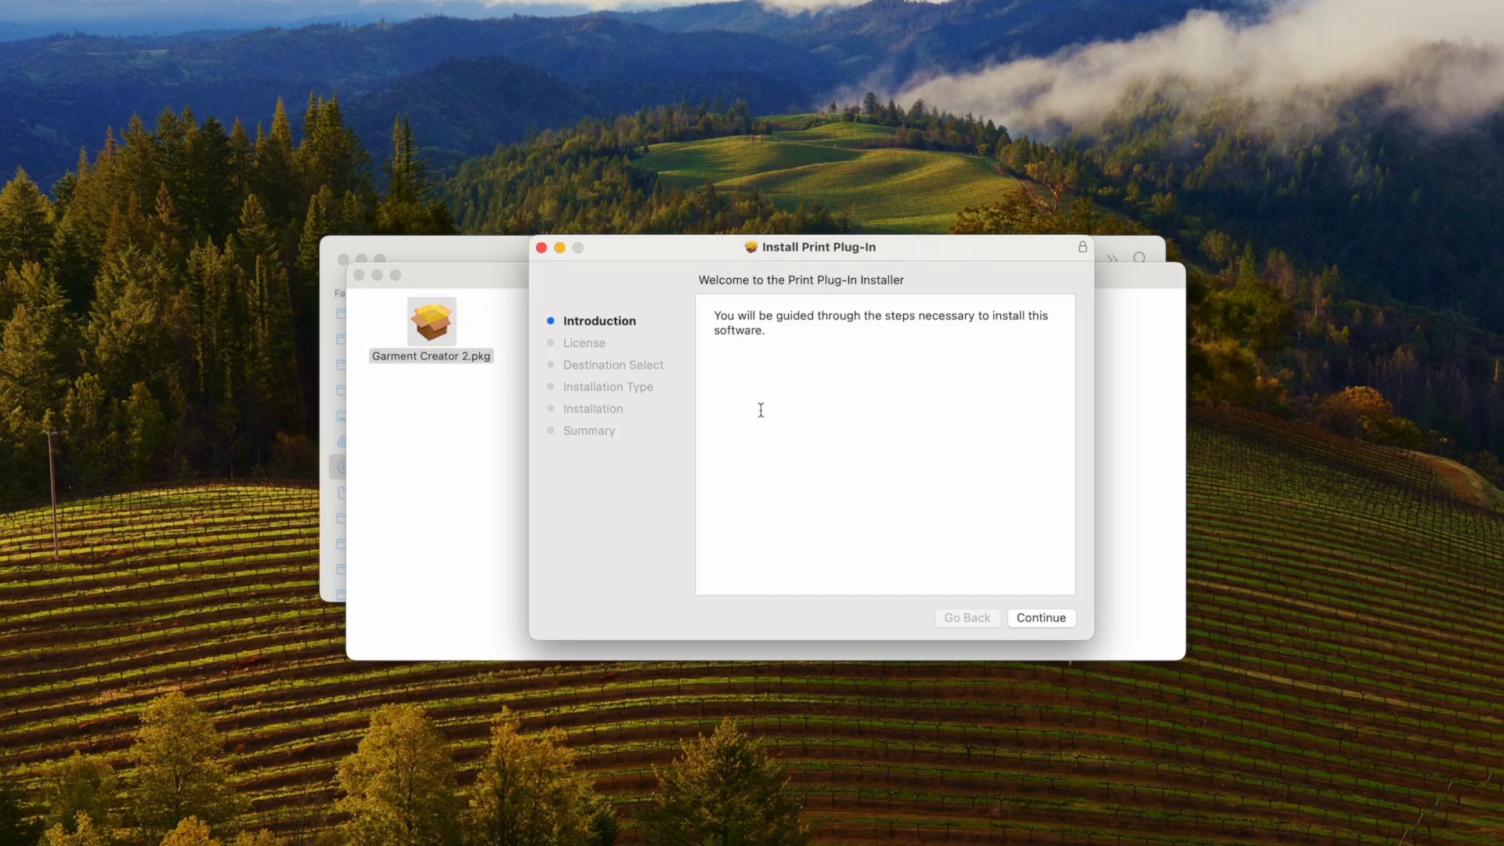
{"action": "left_click", "coordinate": [1040, 617]}
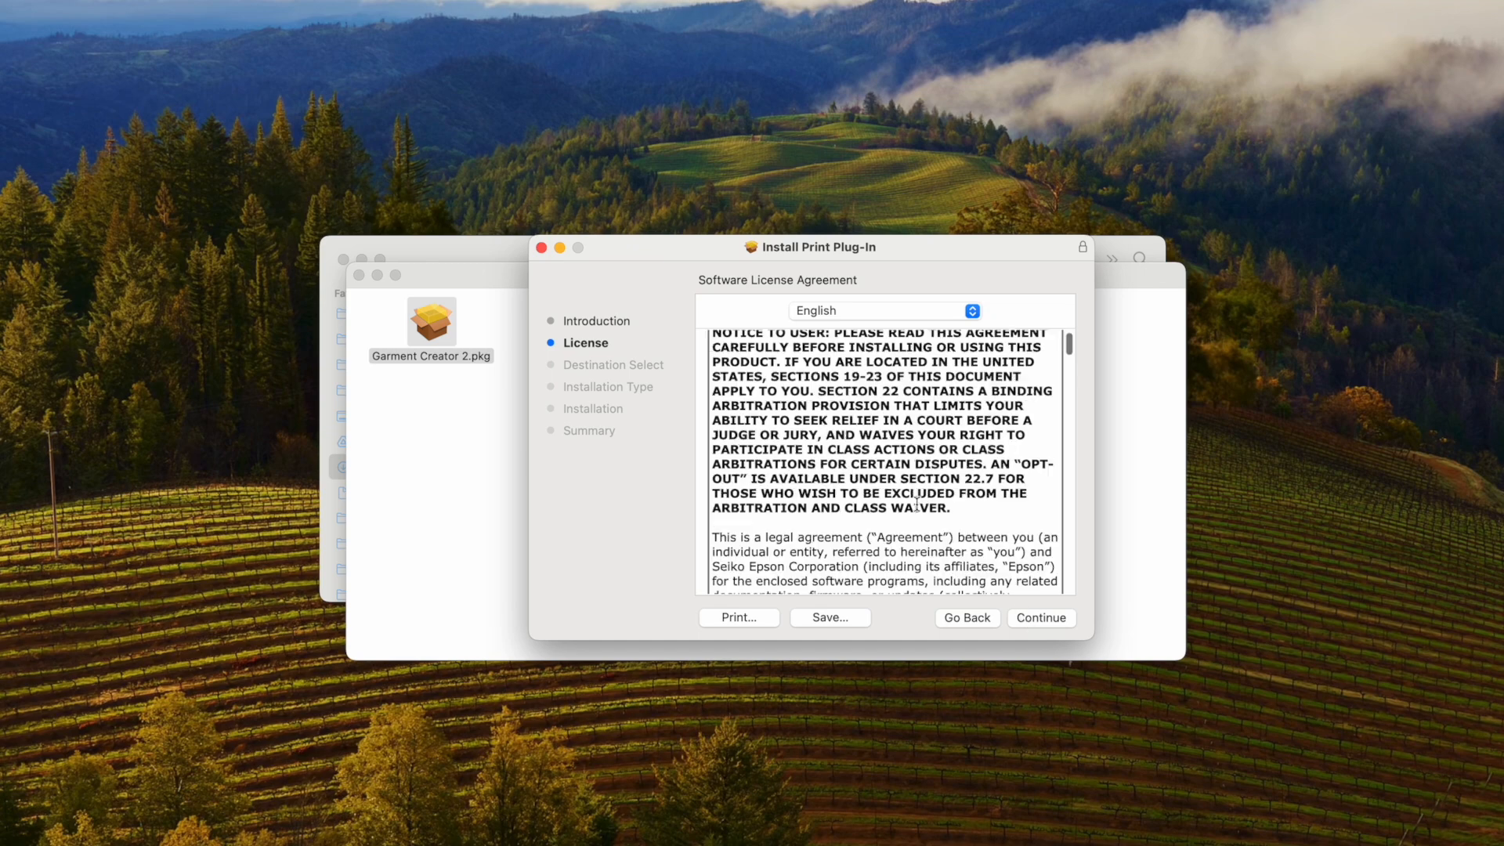
{"action": "scroll", "scroll_direction": "down", "scroll_amount": 3}
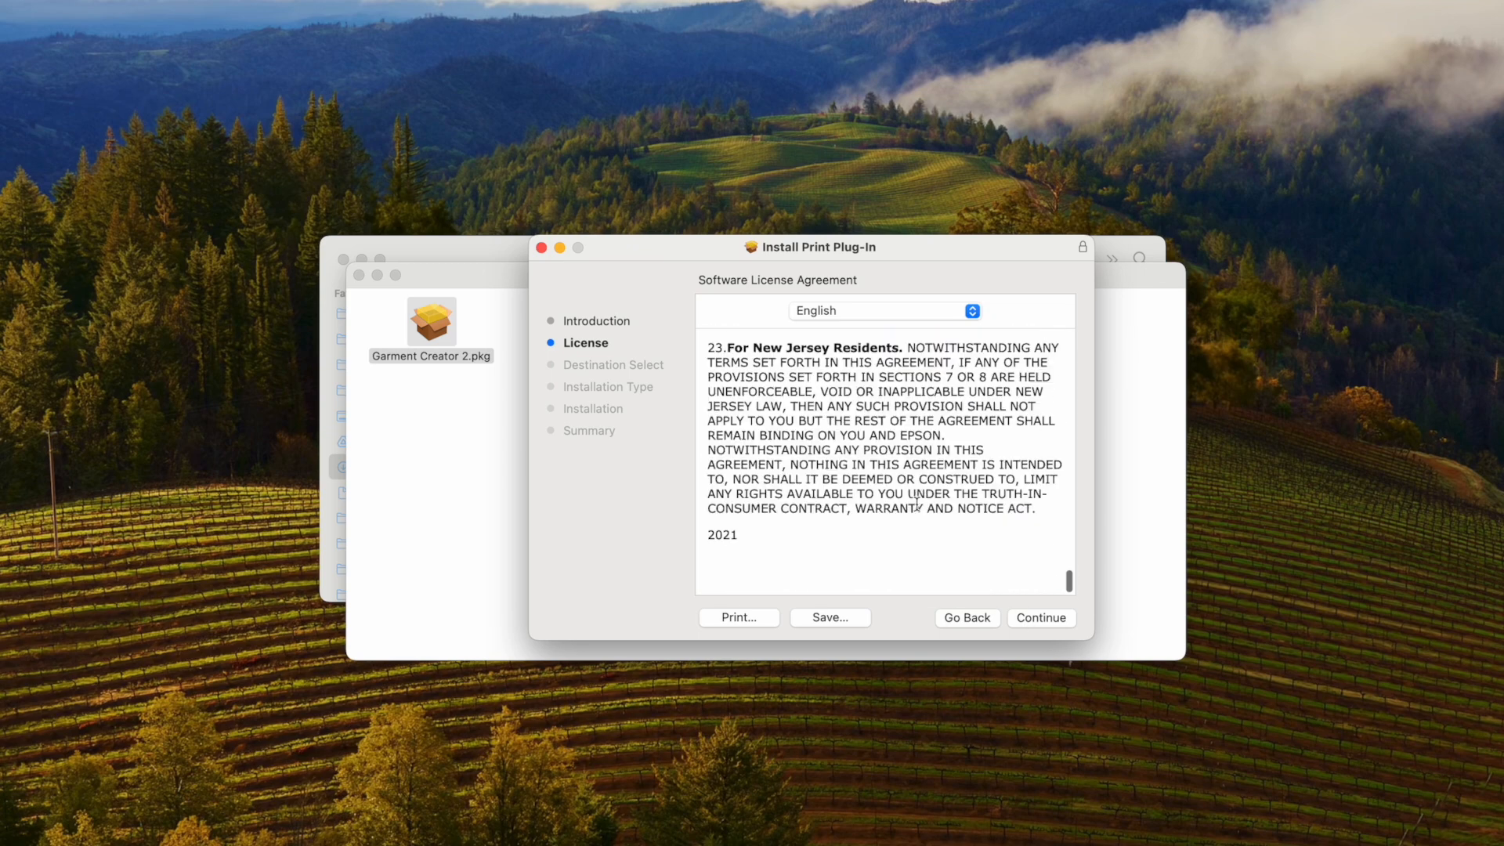
{"action": "left_click", "coordinate": [1040, 618]}
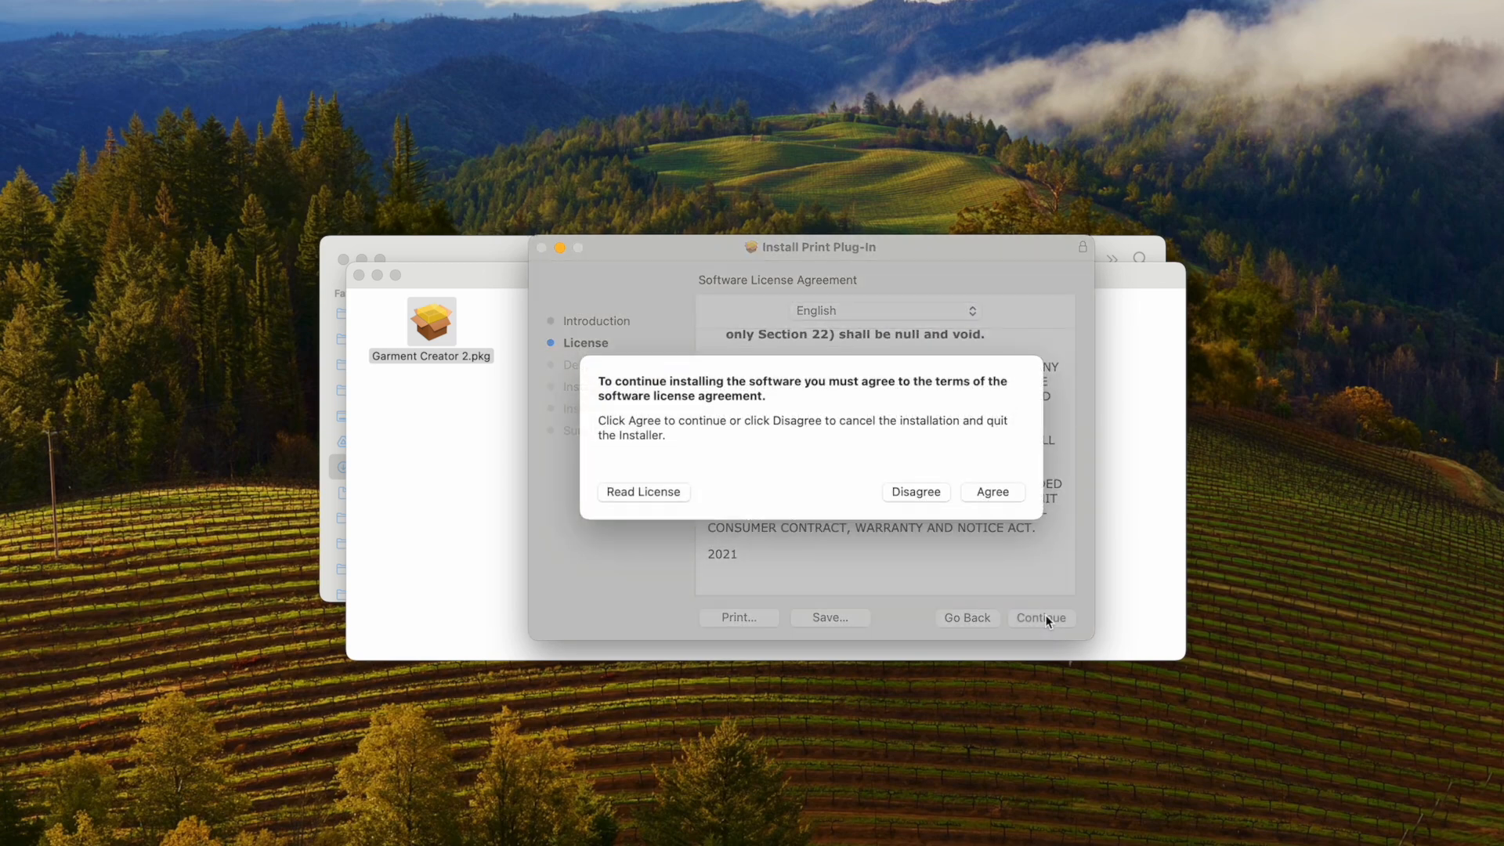
{"action": "left_click", "coordinate": [993, 492]}
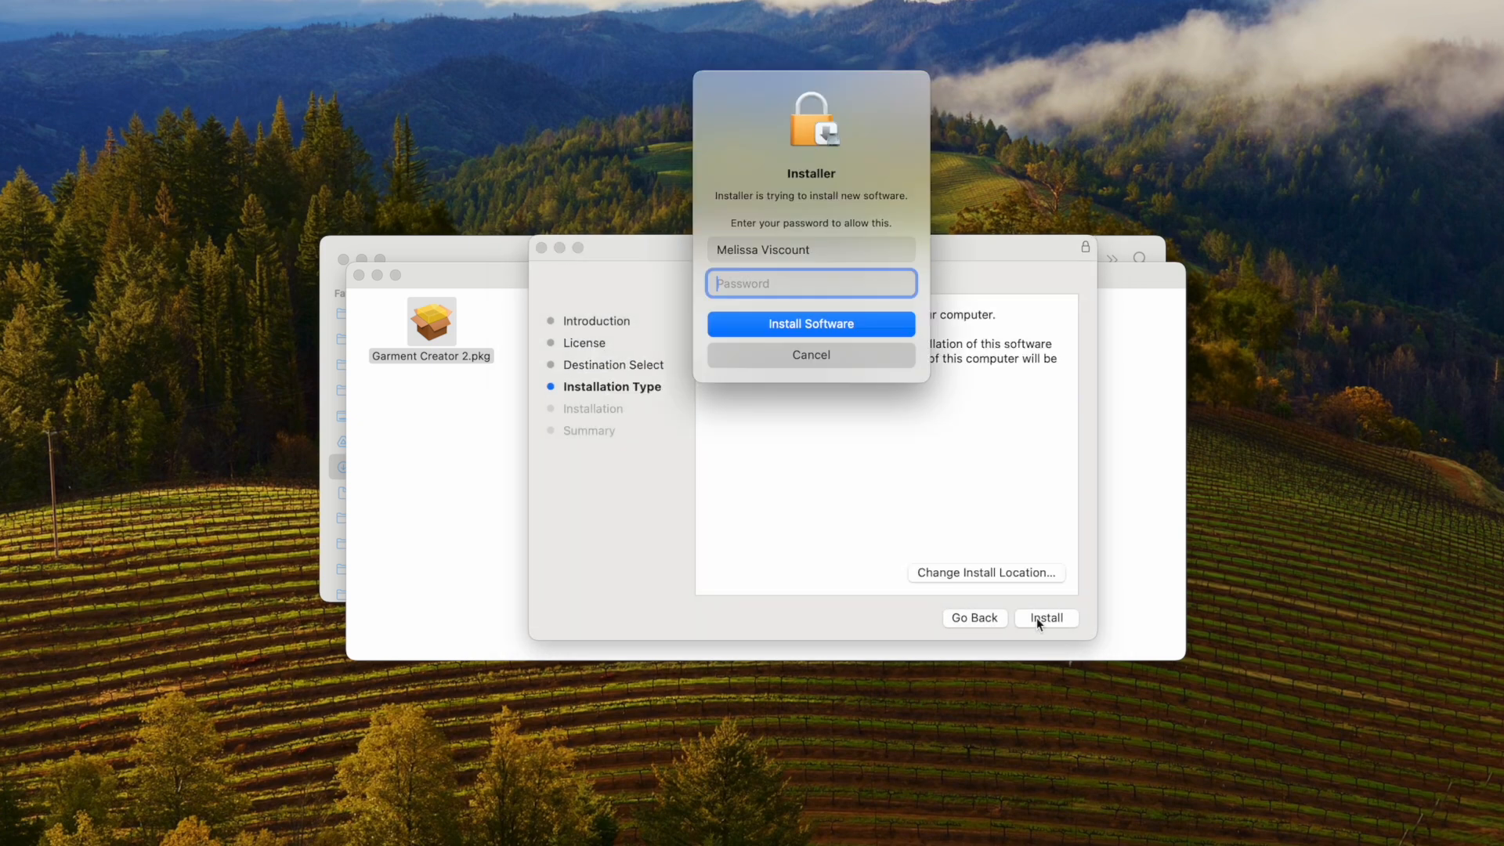
{"action": "left_click", "coordinate": [810, 356]}
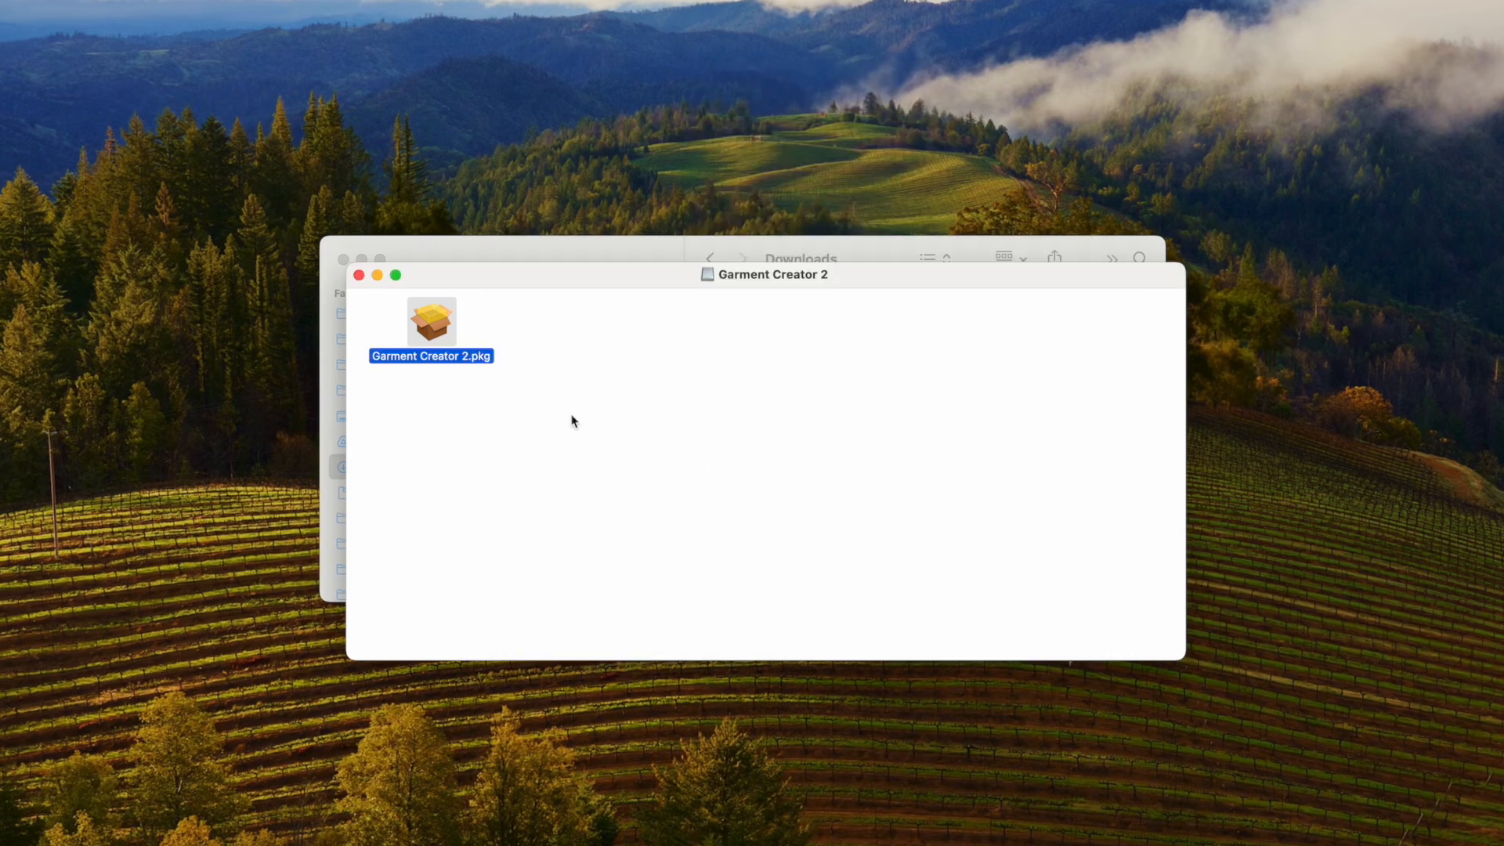
{"action": "left_click", "coordinate": [357, 274]}
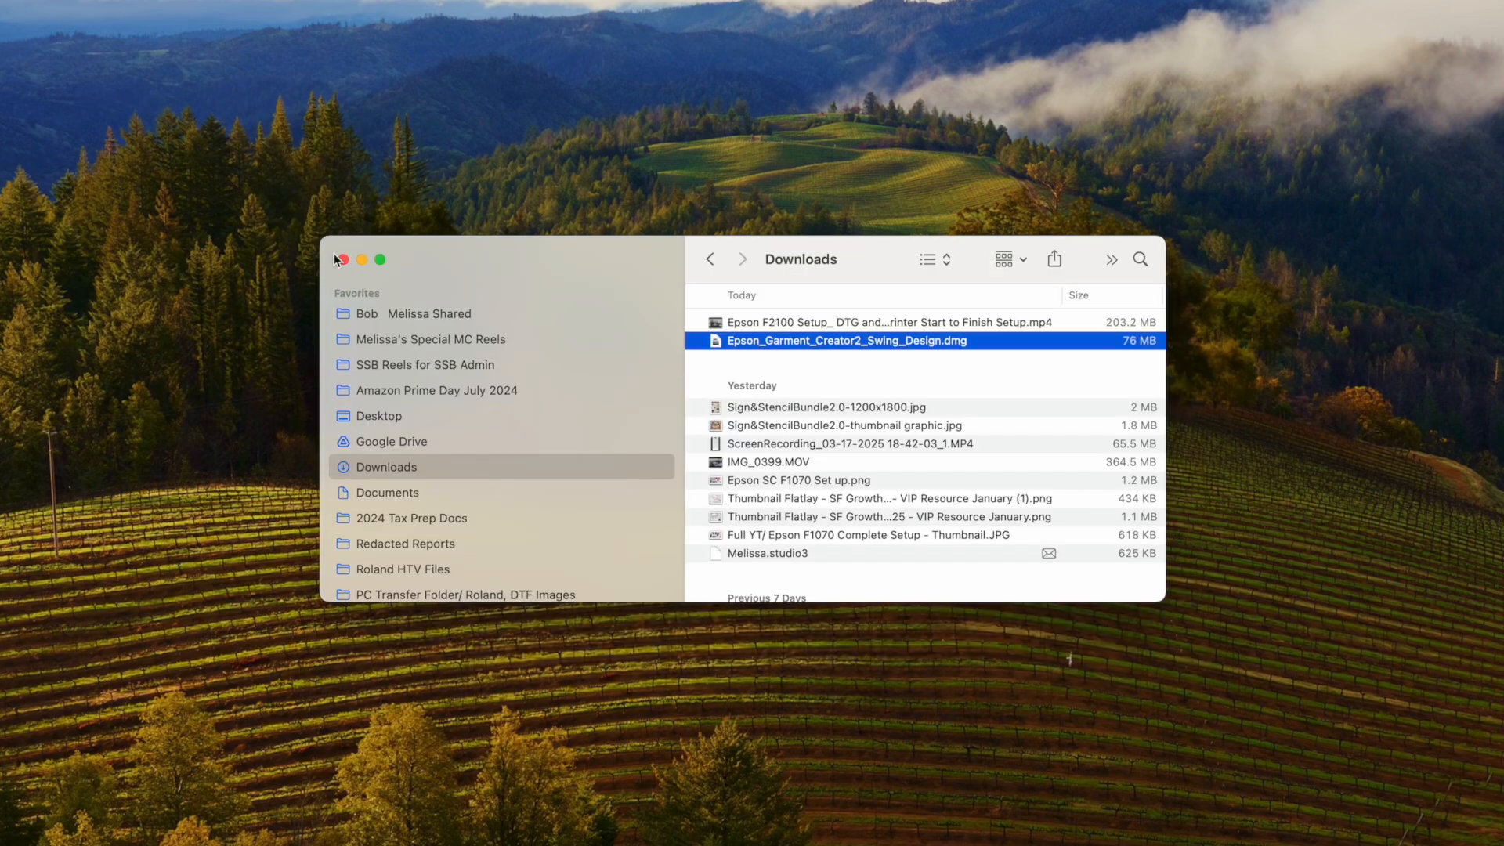
Launch Garment Creator 2 and toggle the layout from T-shirt platen to Film.
{"action": "key", "text": "cmd+space"}
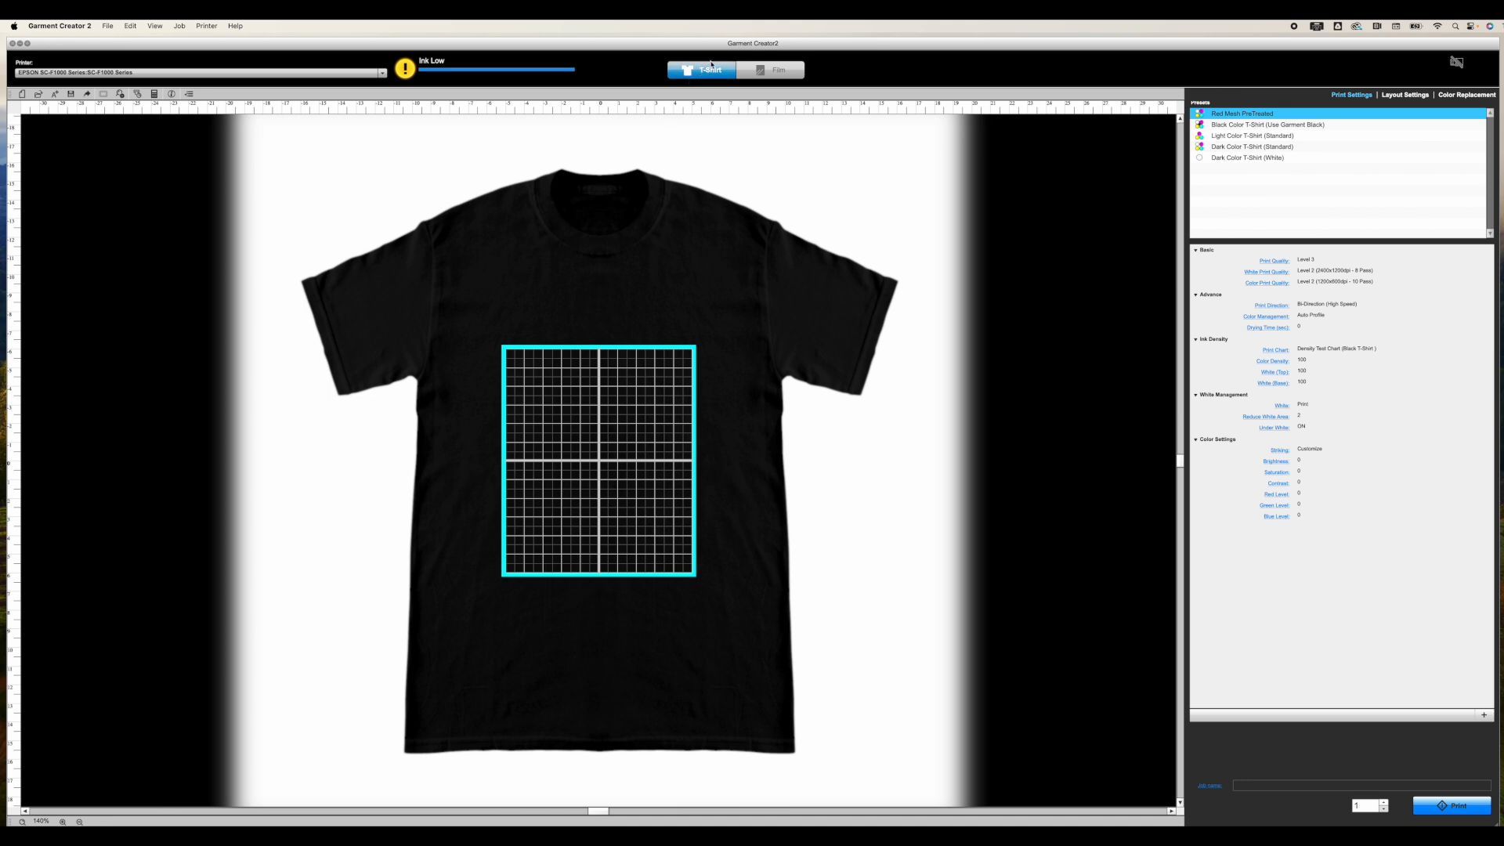
{"action": "mouse_move", "coordinate": [699, 107]}
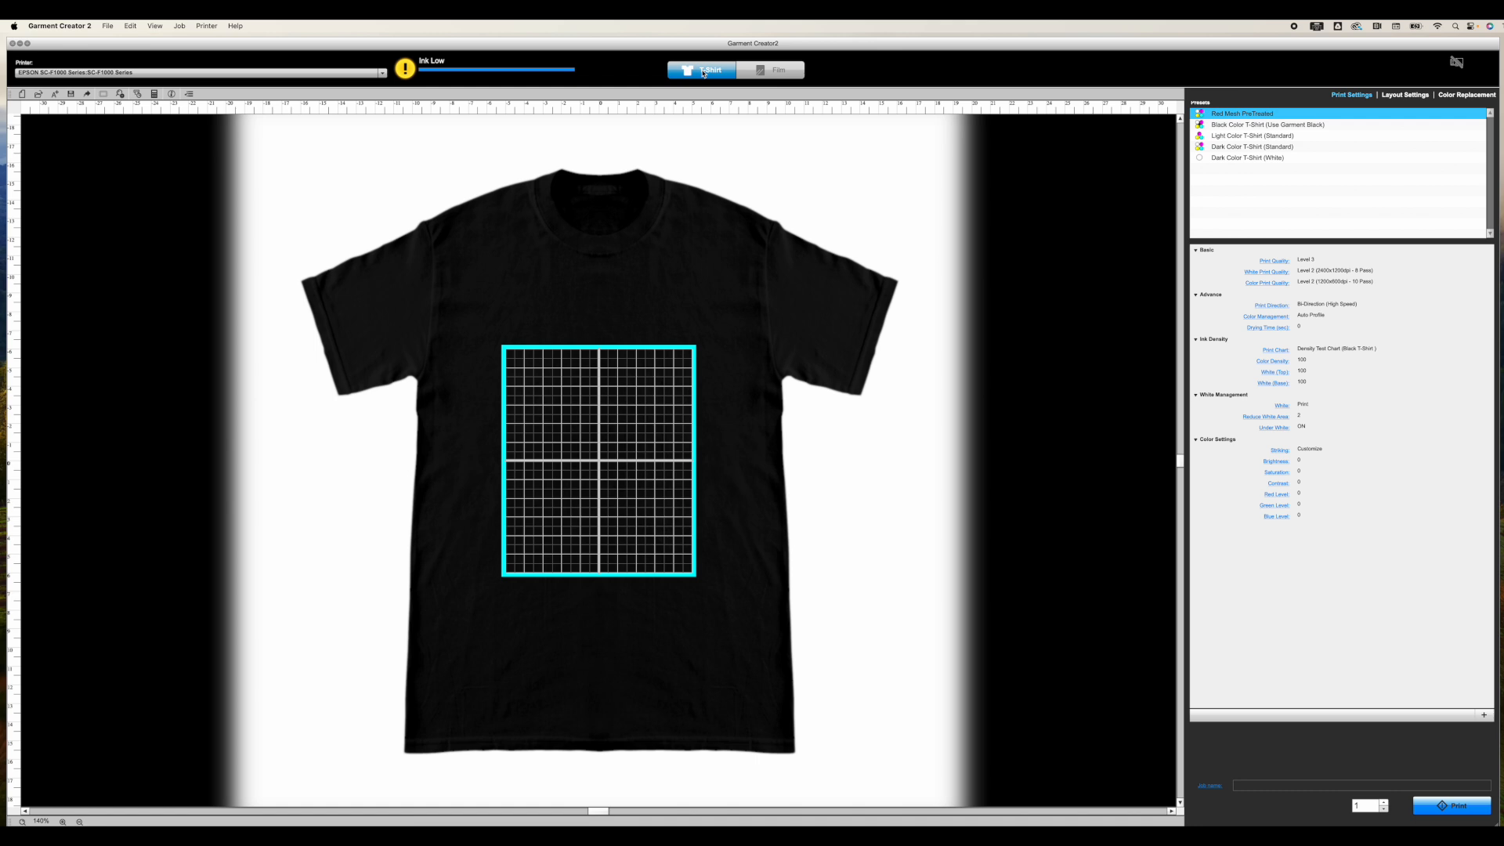
{"action": "left_click", "coordinate": [779, 69]}
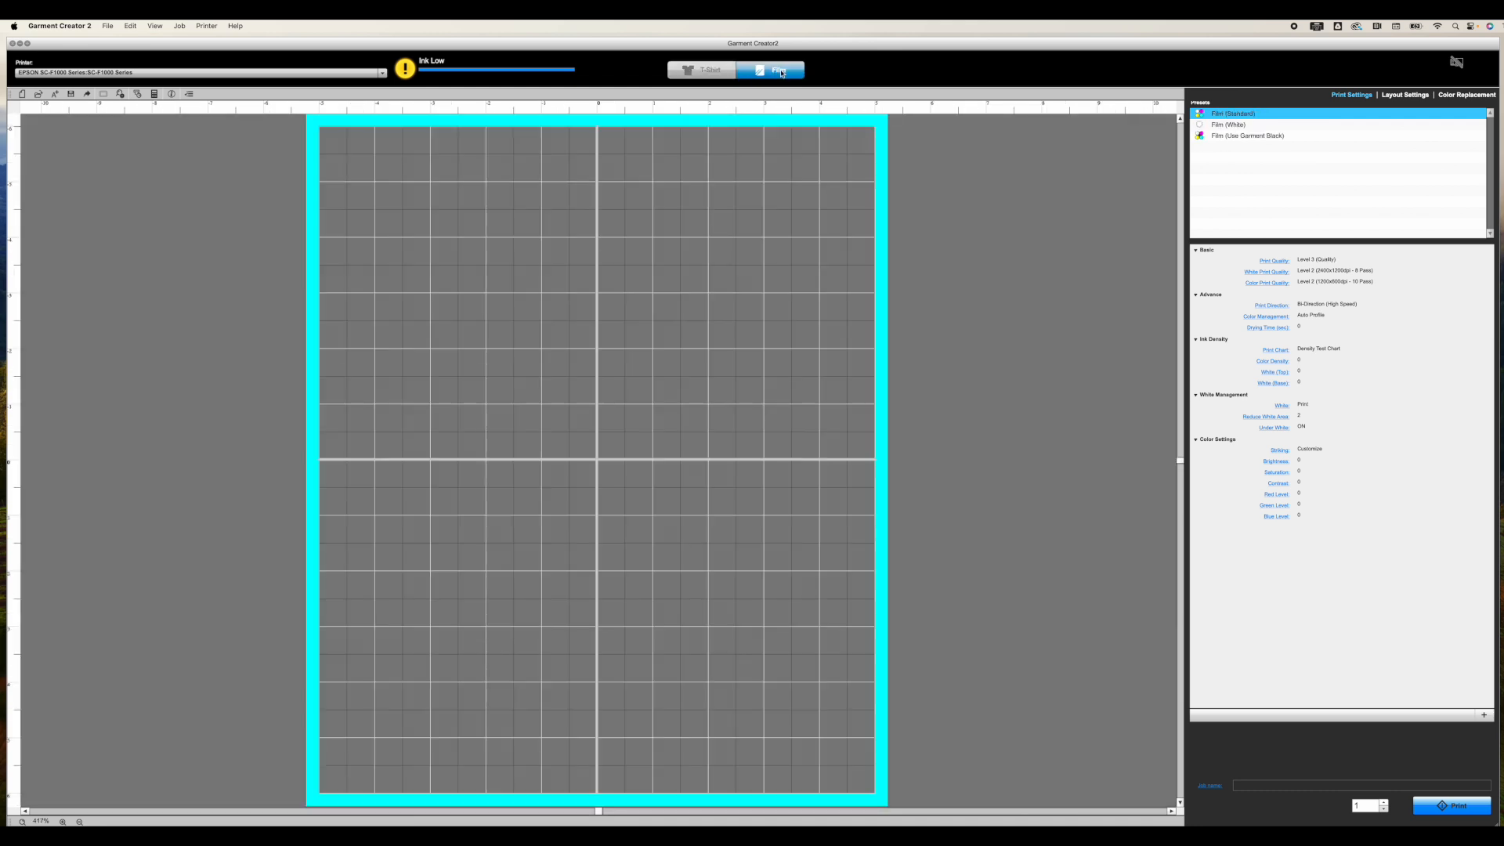
{"action": "left_click", "coordinate": [777, 68]}
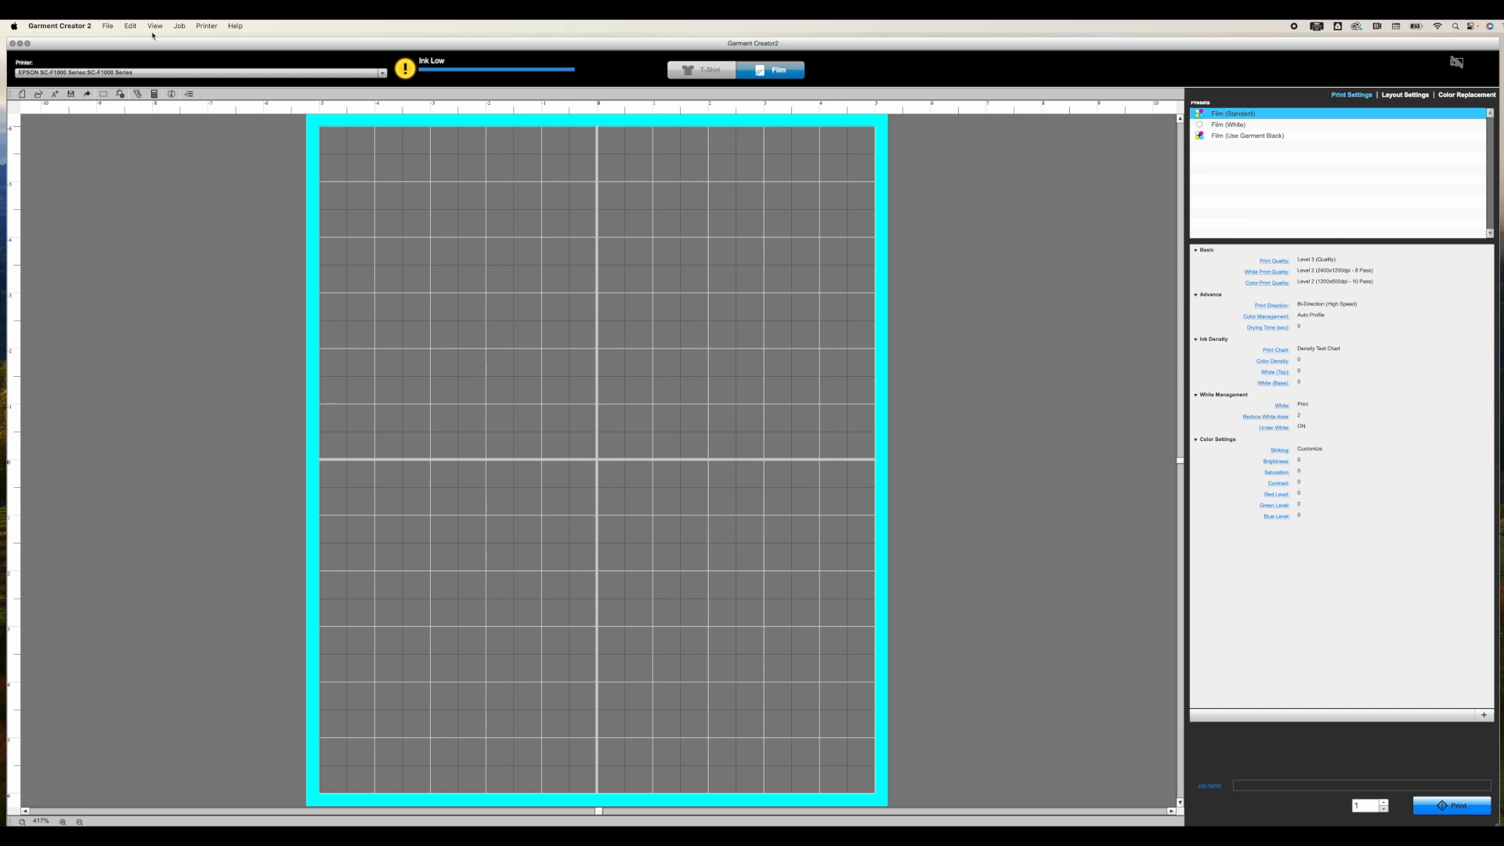
Bring up the Configuration dialog on its Environment settings.
{"action": "left_click", "coordinate": [59, 25]}
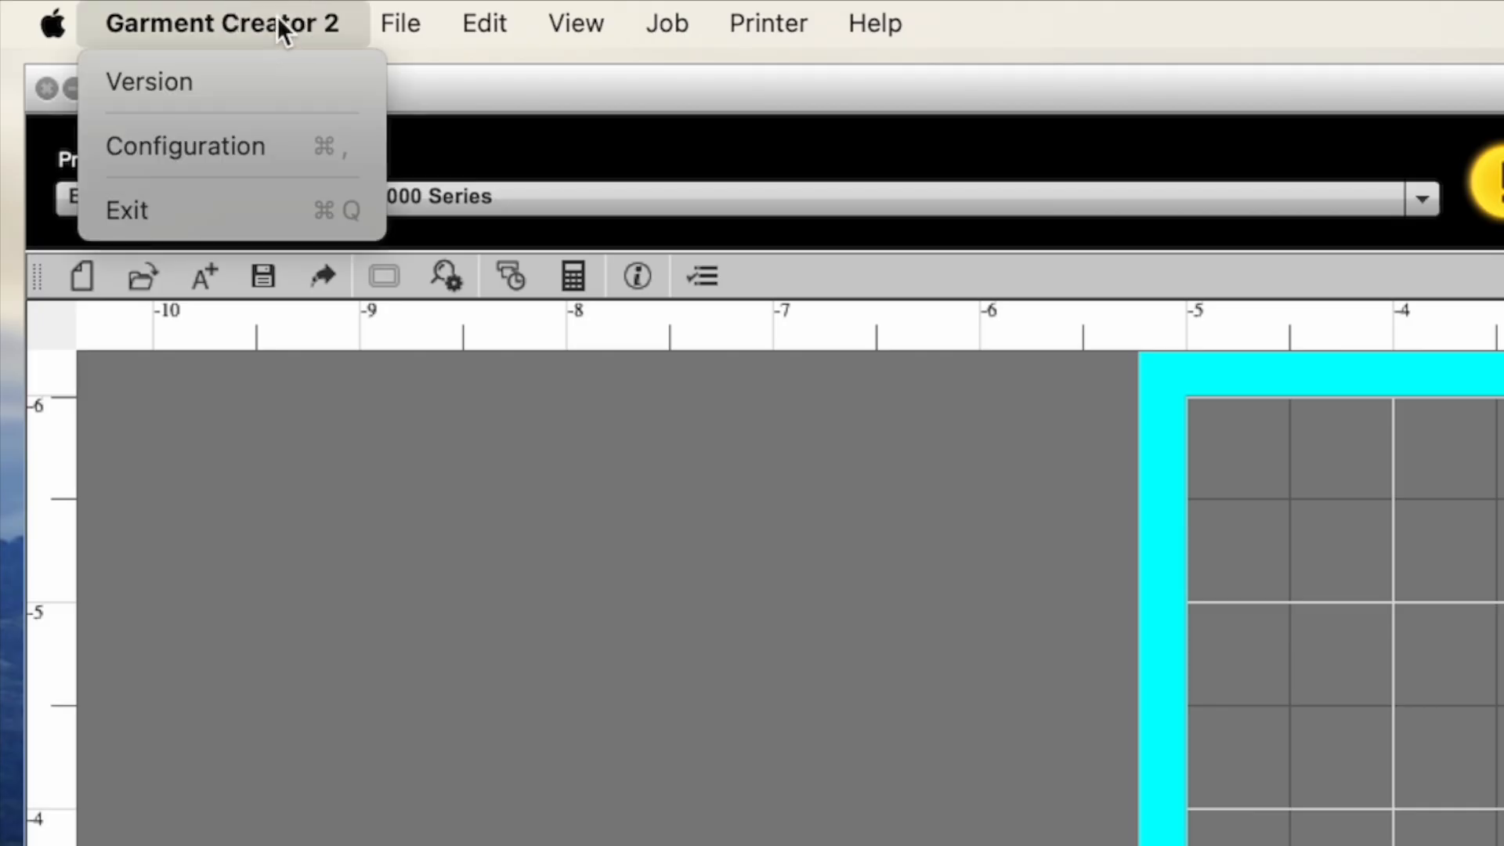
{"action": "mouse_move", "coordinate": [184, 146]}
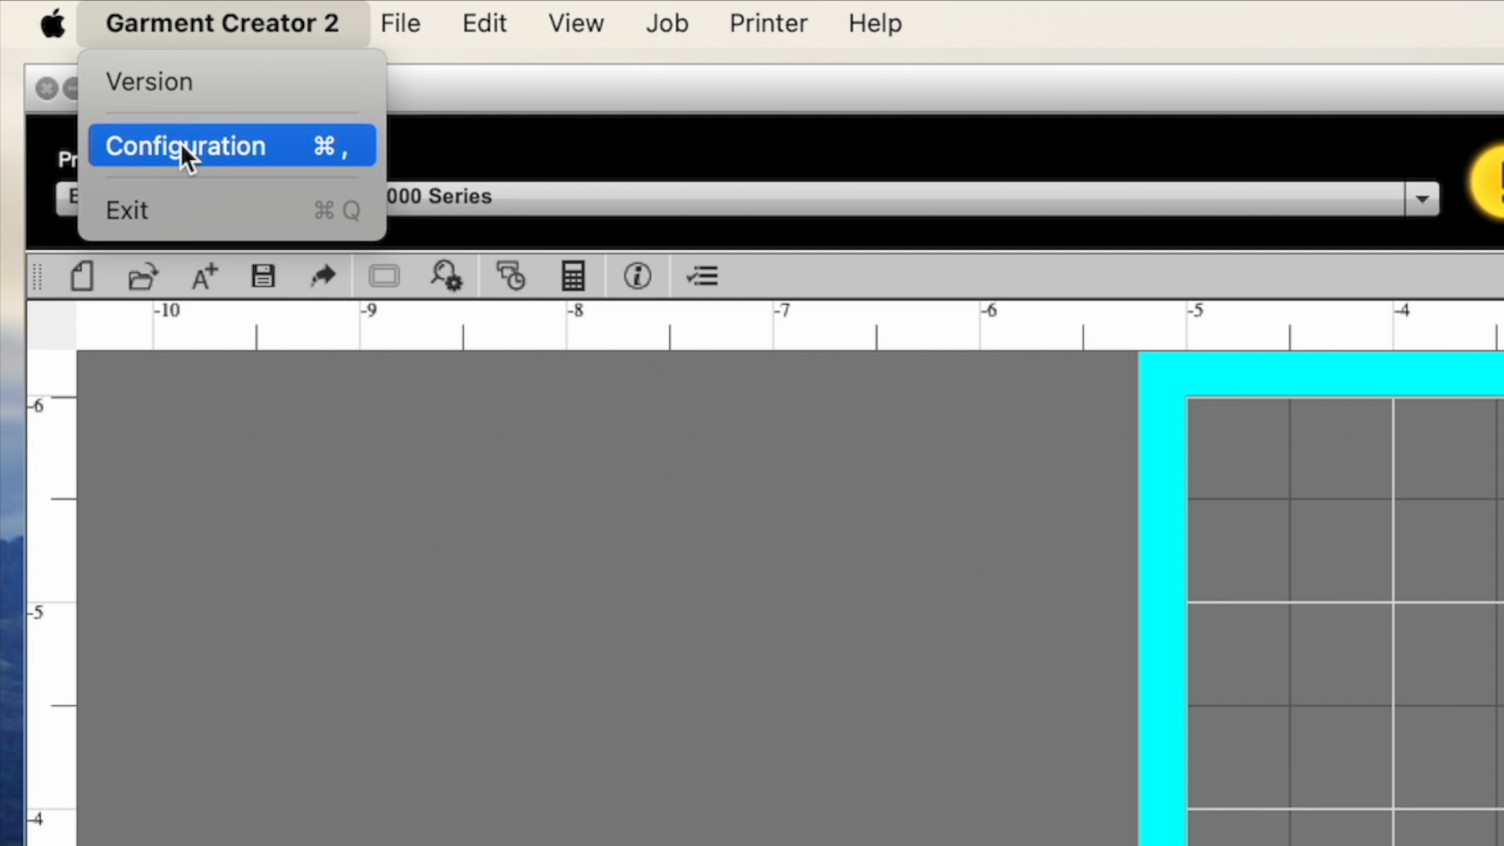
{"action": "left_click", "coordinate": [874, 24]}
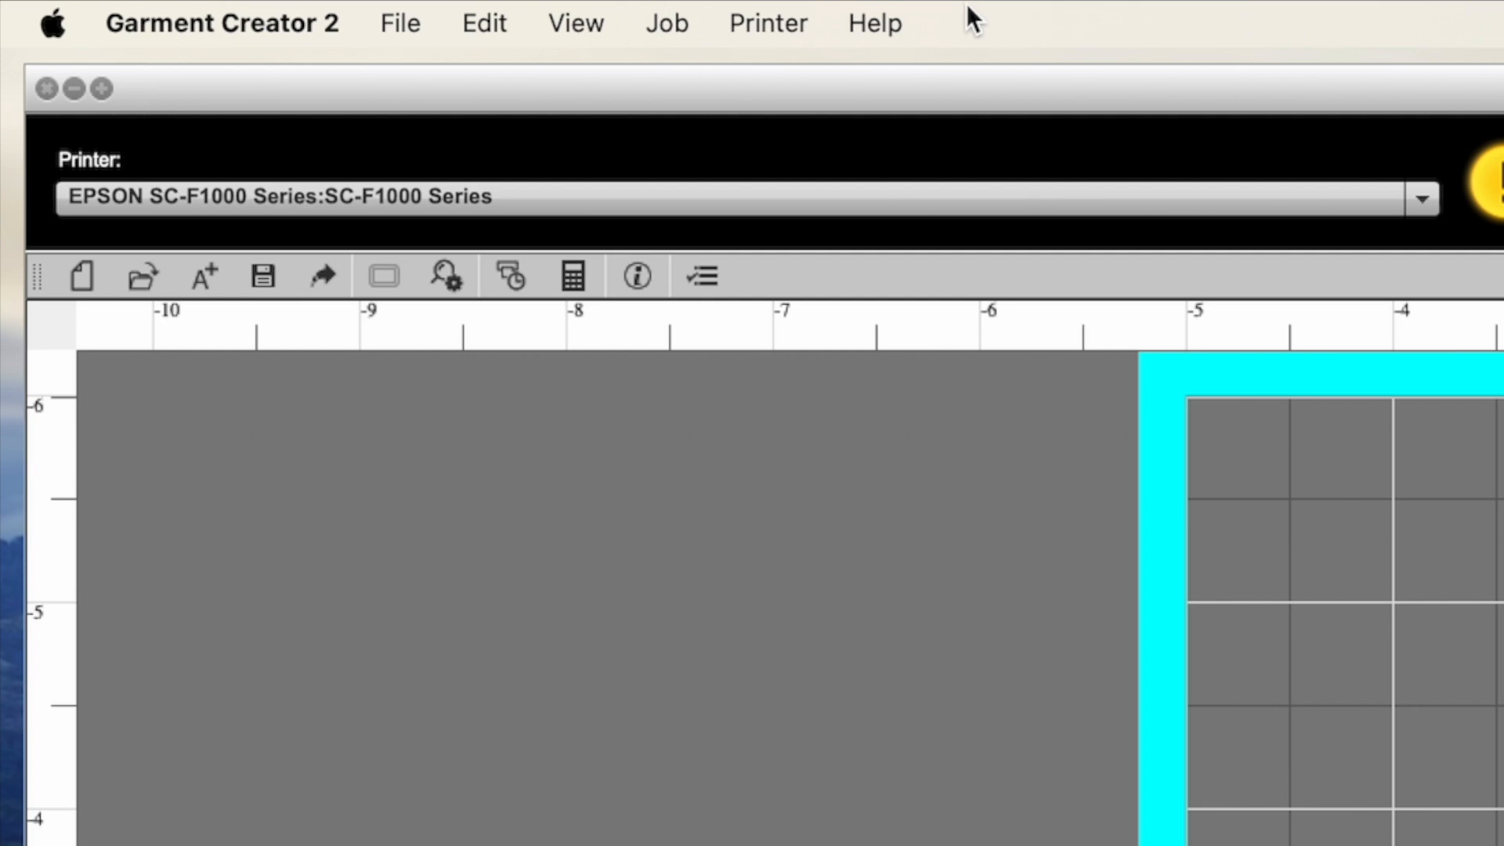
{"action": "mouse_move", "coordinate": [472, 814]}
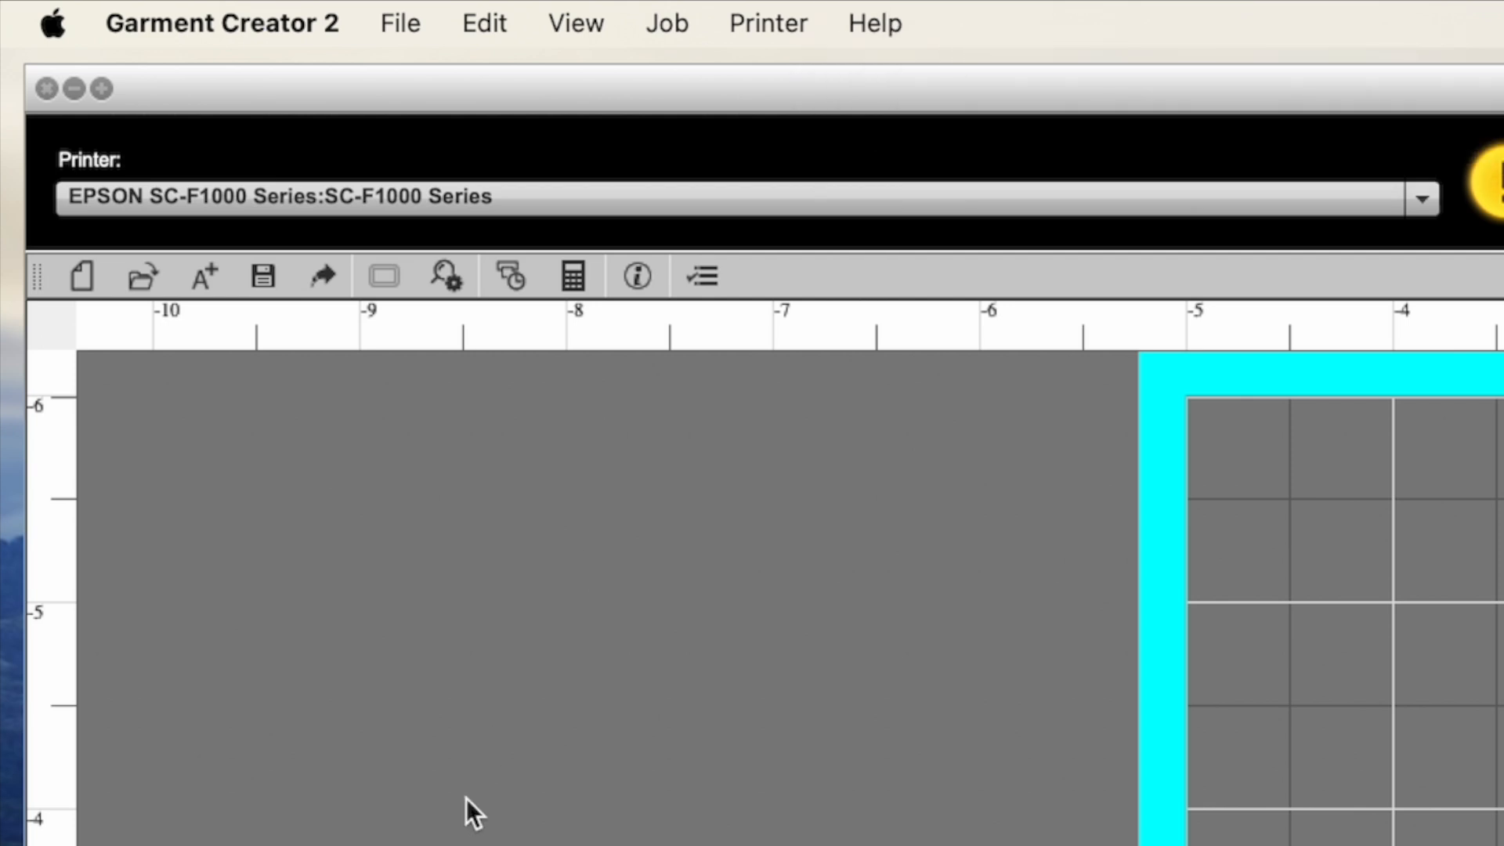
{"action": "mouse_move", "coordinate": [702, 279]}
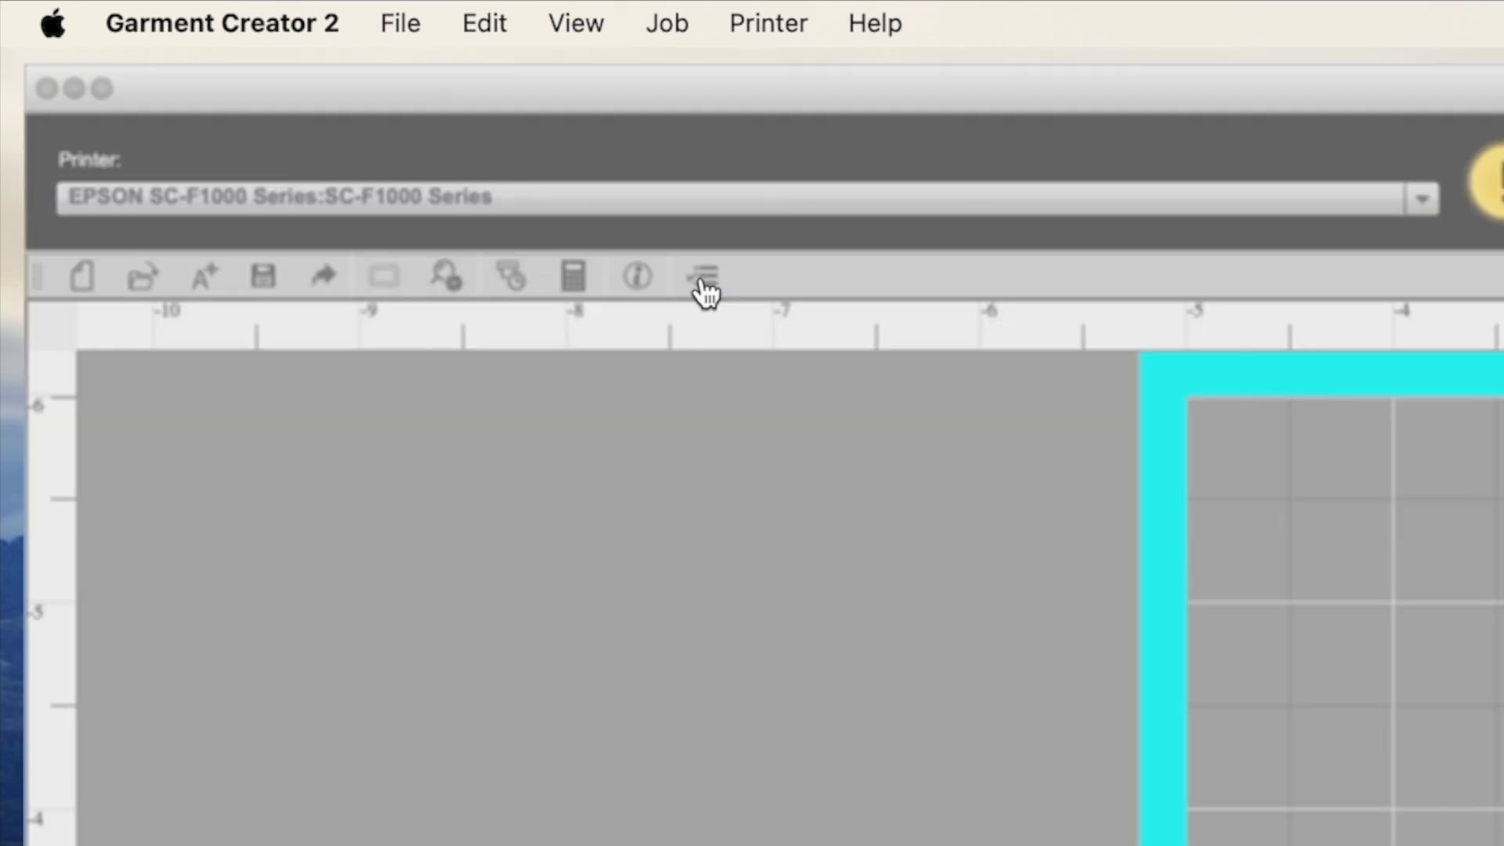
{"action": "left_click", "coordinate": [702, 276]}
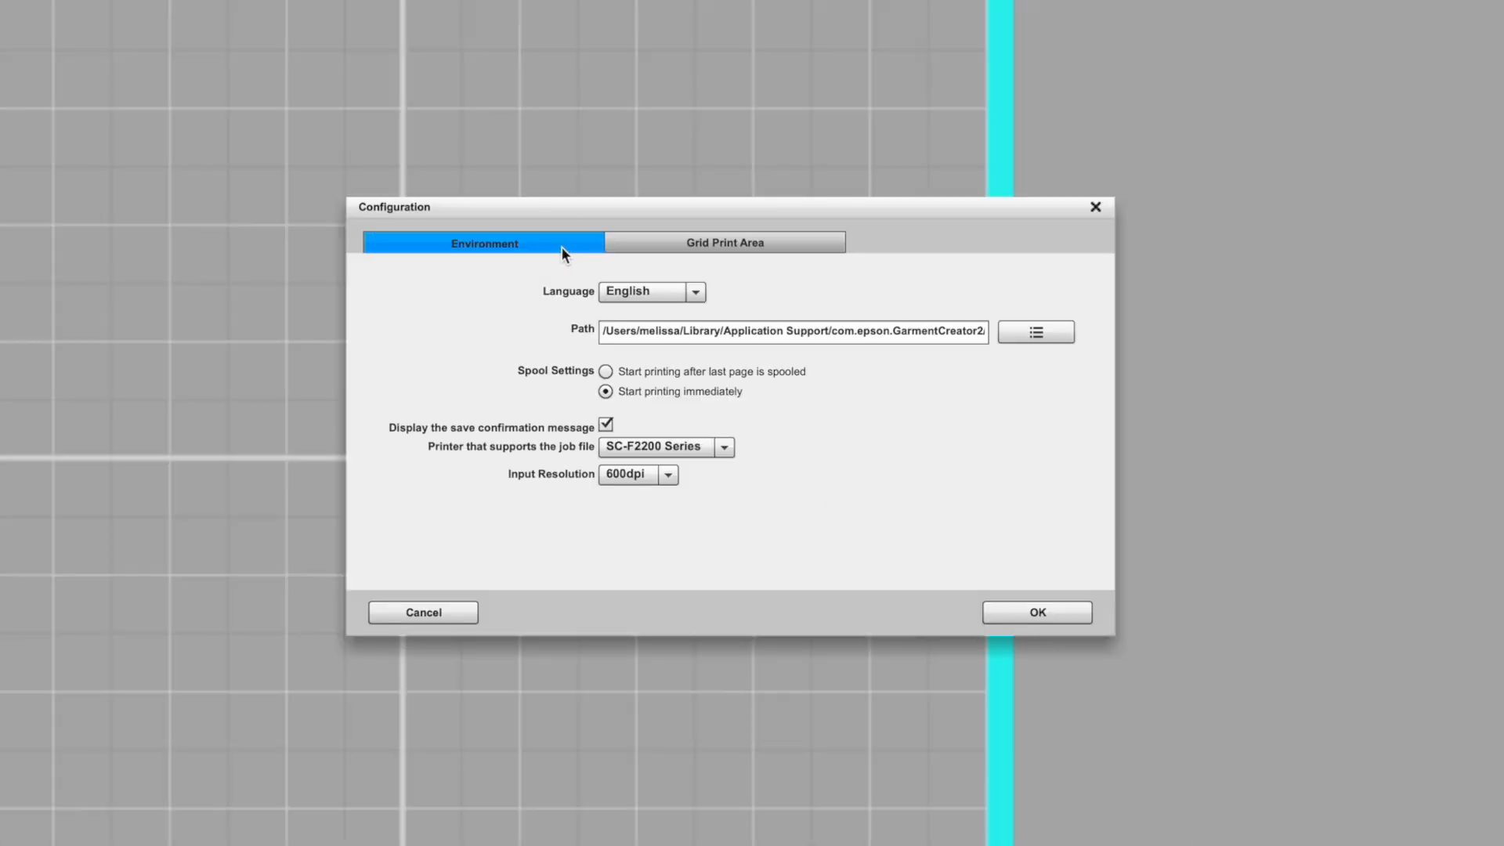
{"action": "left_click", "coordinate": [664, 447]}
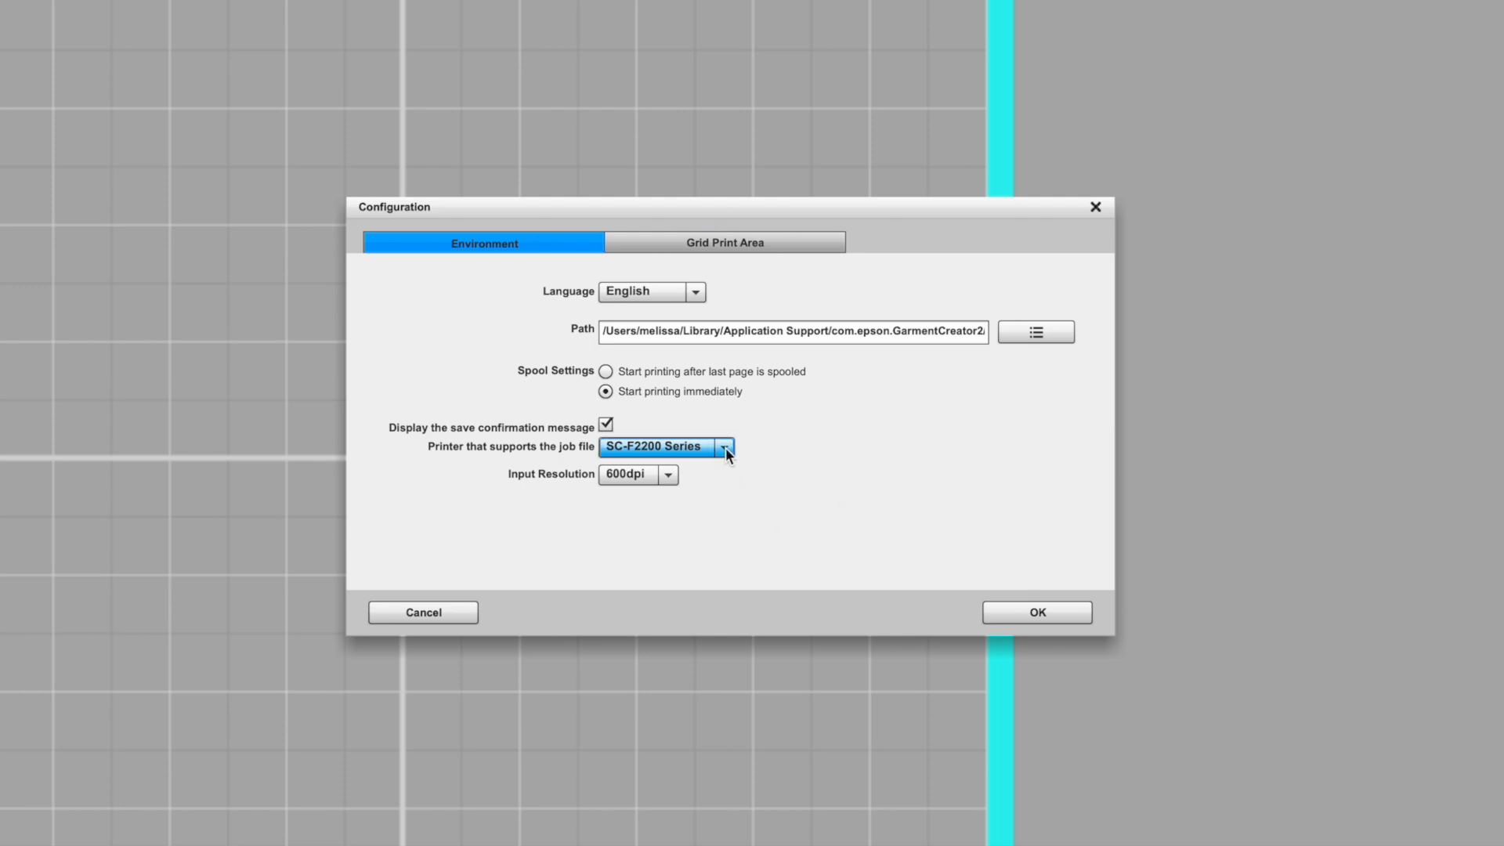
Choose SC-F2200 Series as the printer that supports the job file.
{"action": "left_click", "coordinate": [723, 446]}
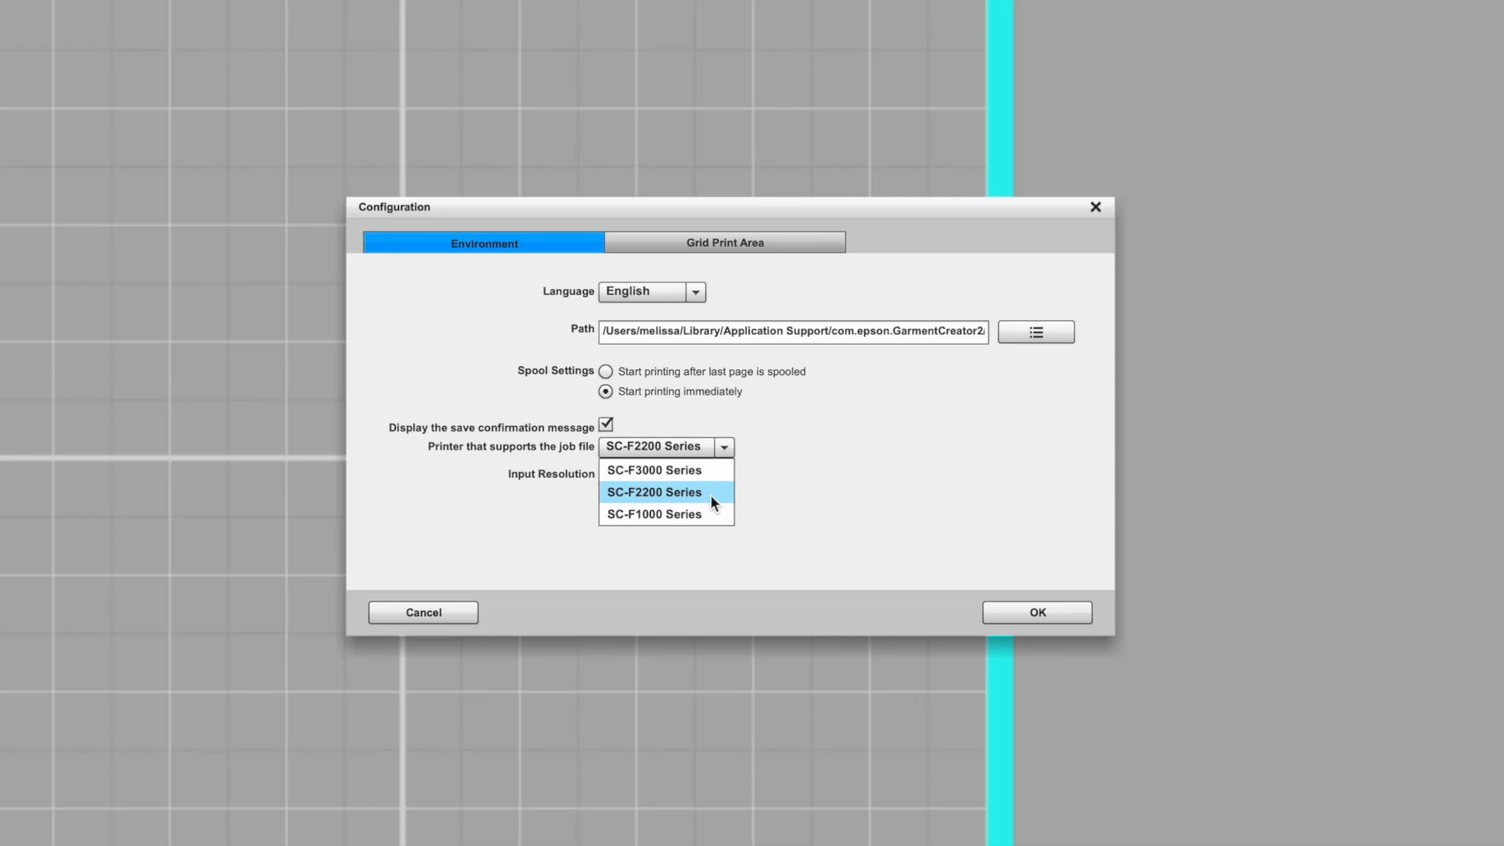
{"action": "left_click", "coordinate": [655, 492]}
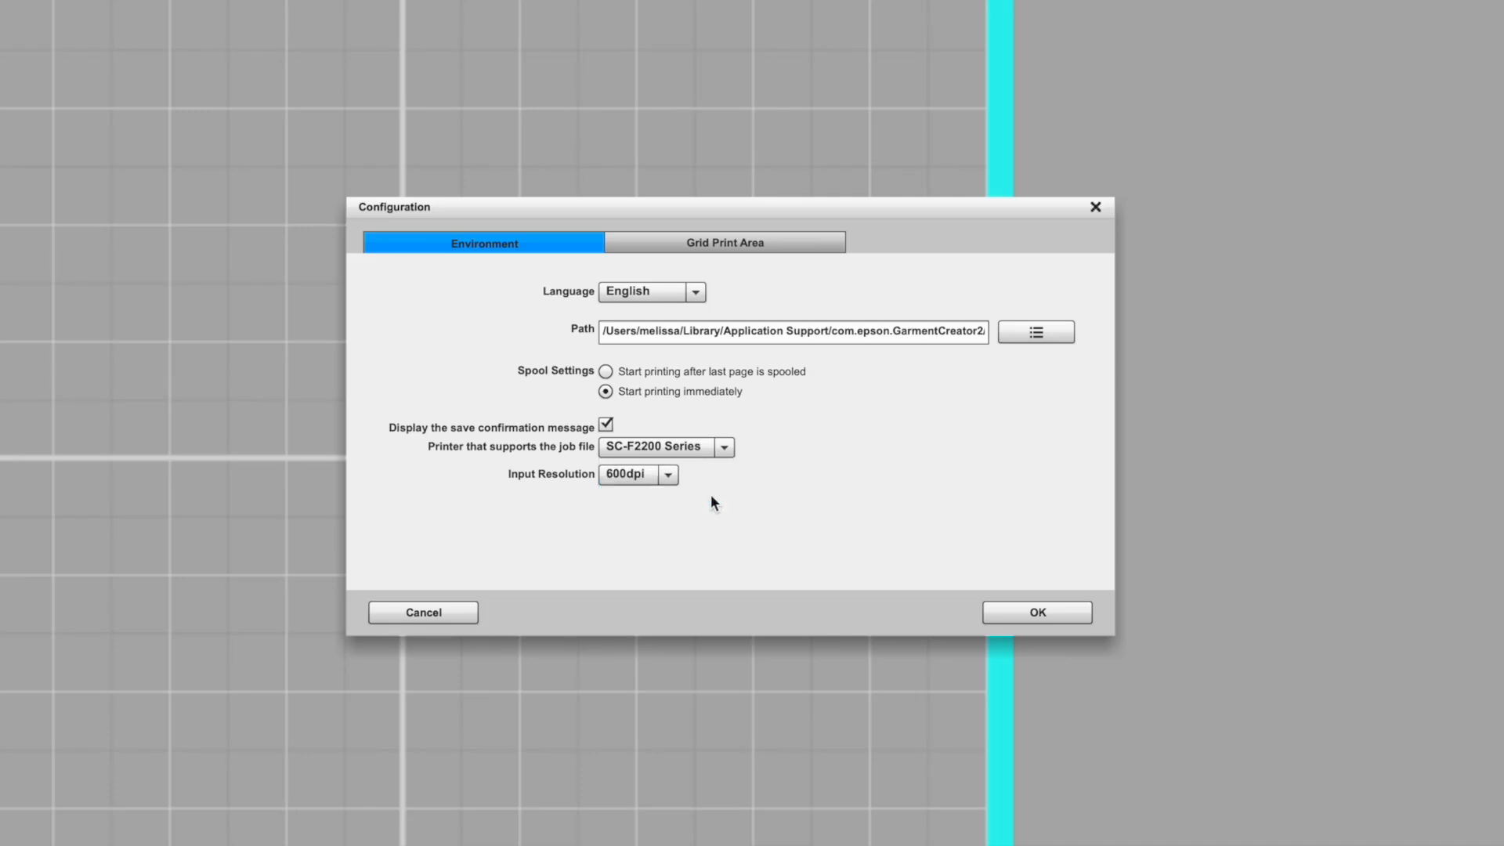
{"action": "mouse_move", "coordinate": [726, 326]}
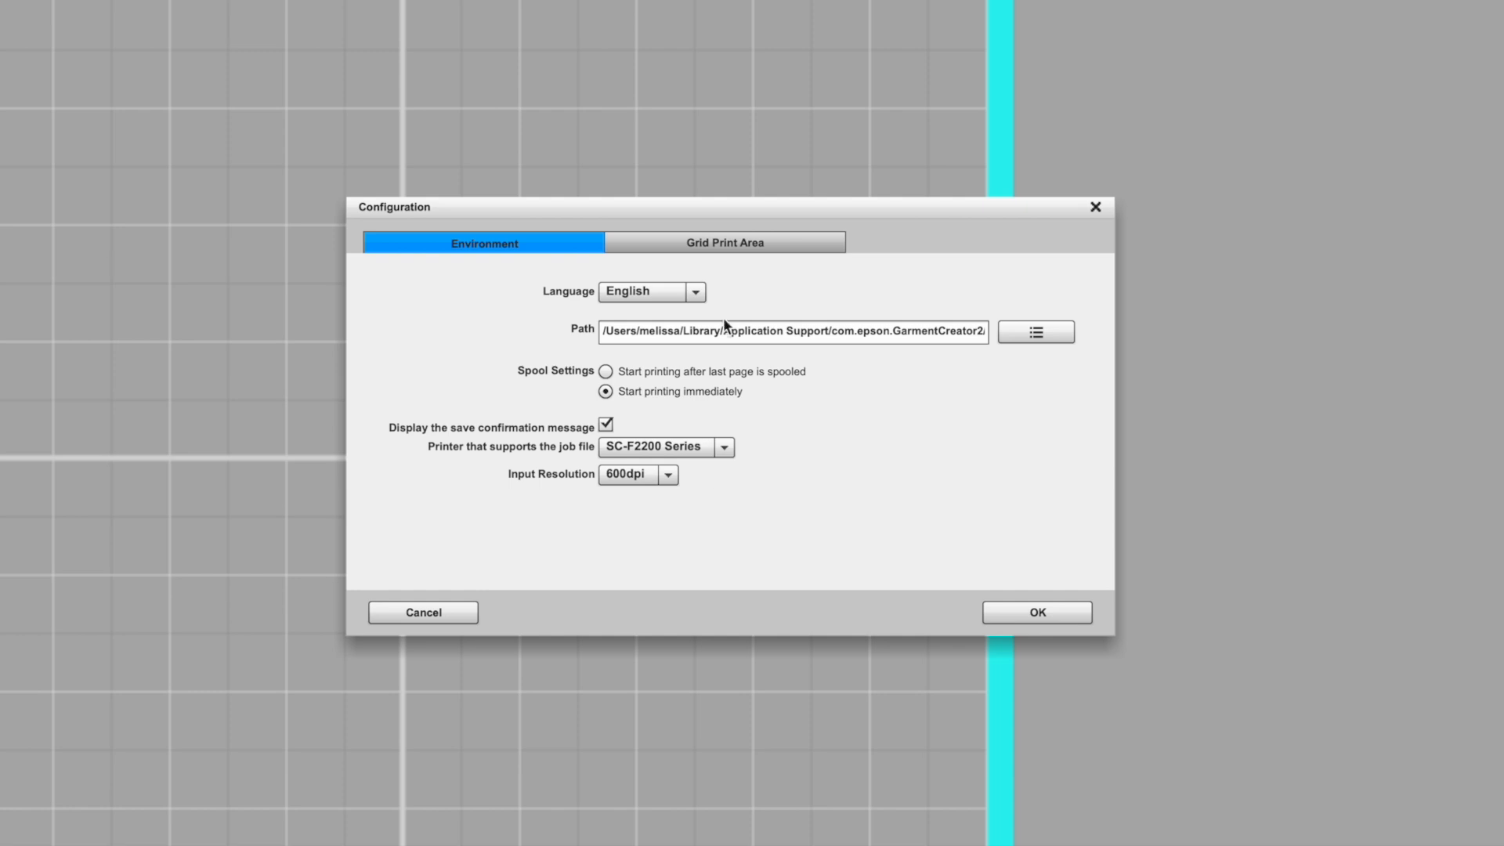
In Grid Print Area, set preview quality 5, keep Inch as unit, and confirm with OK.
{"action": "left_click", "coordinate": [724, 242]}
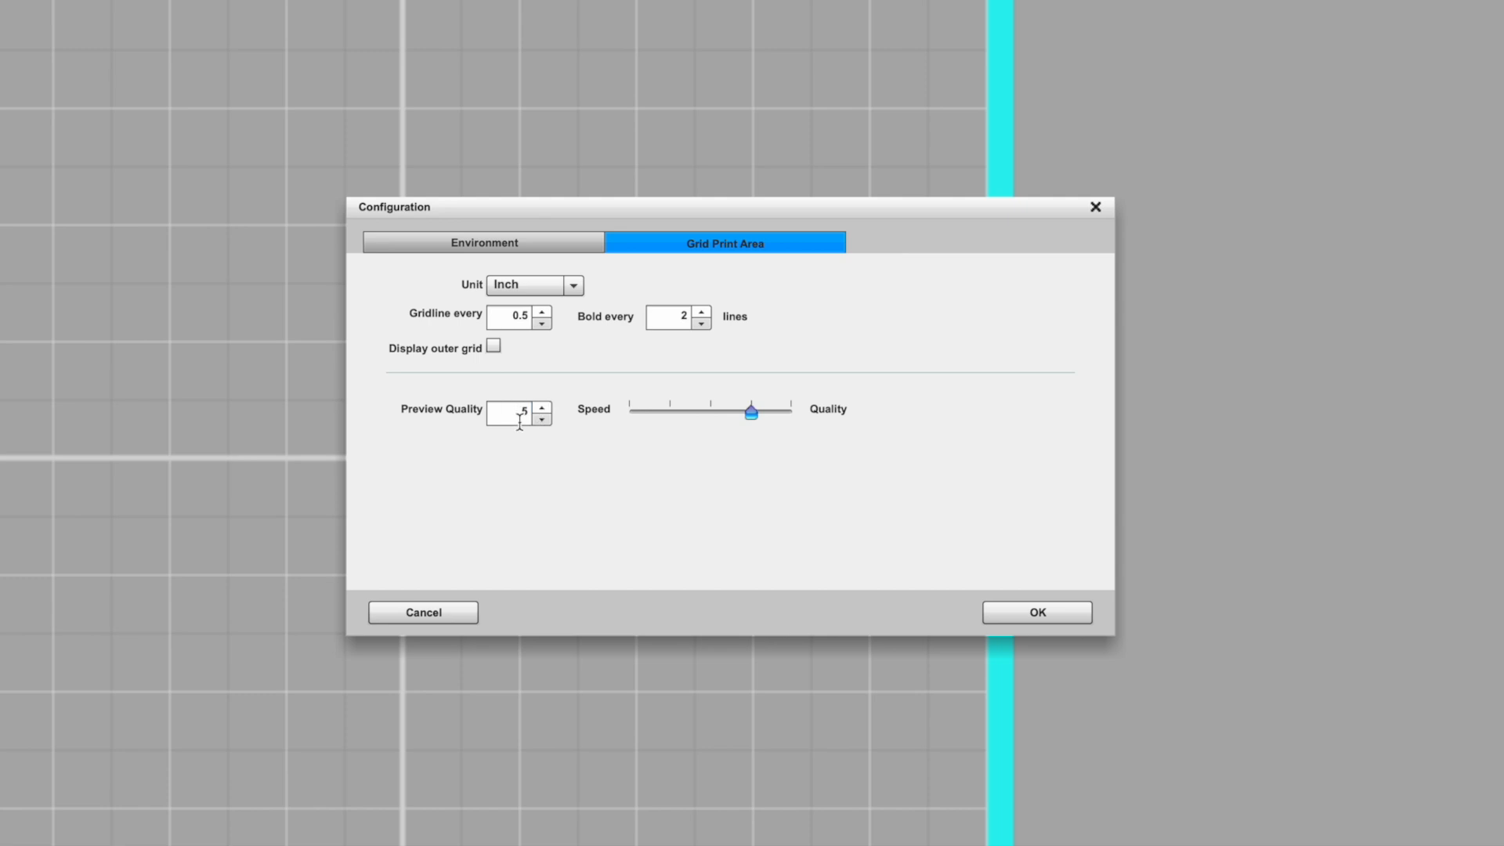
{"action": "mouse_move", "coordinate": [788, 416]}
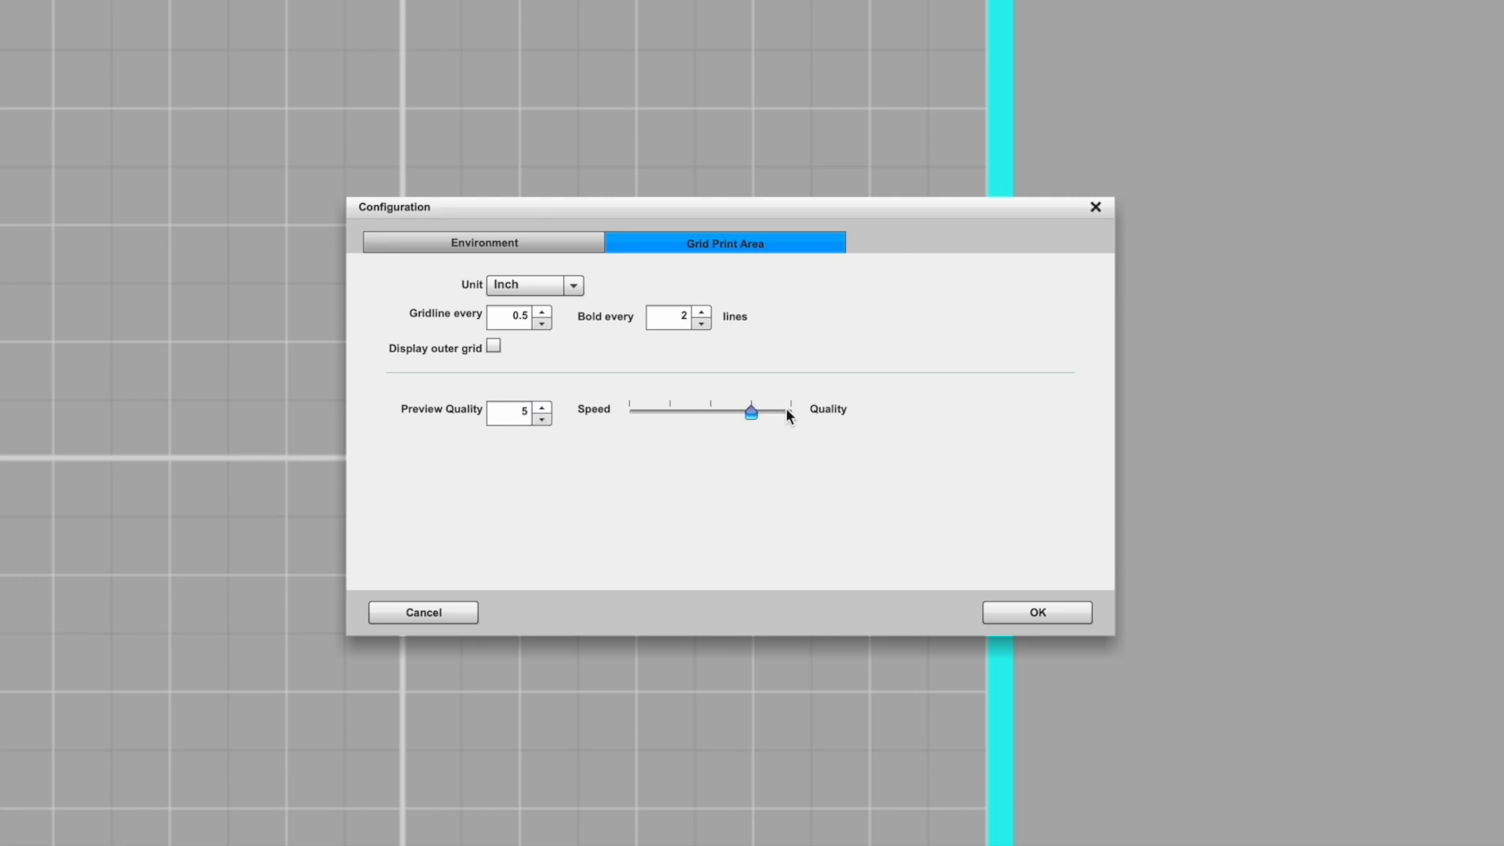
{"action": "mouse_move", "coordinate": [785, 428]}
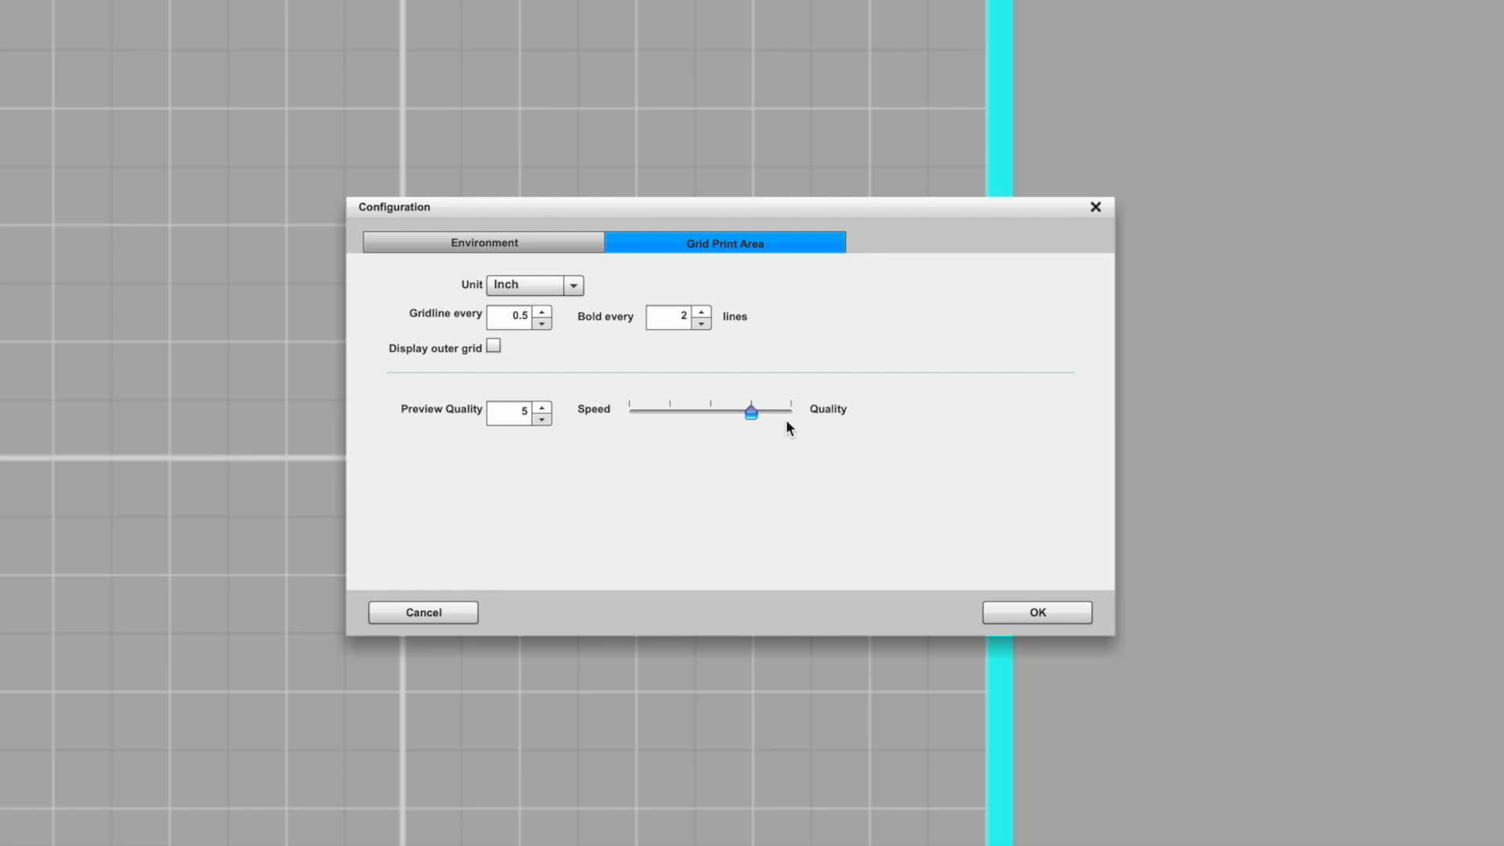
{"action": "left_click", "coordinate": [534, 285]}
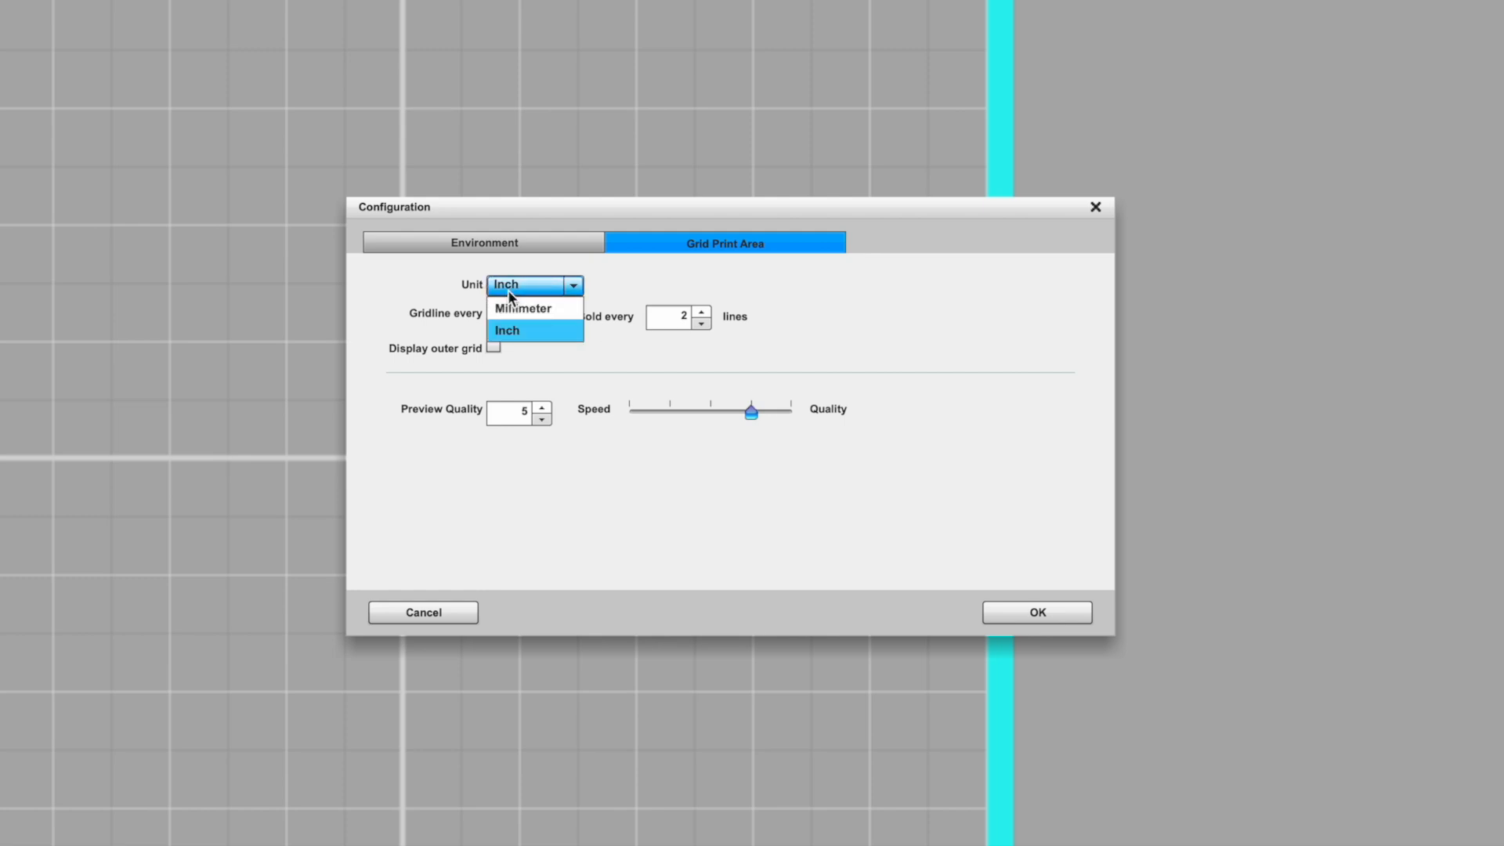
{"action": "mouse_move", "coordinate": [608, 292]}
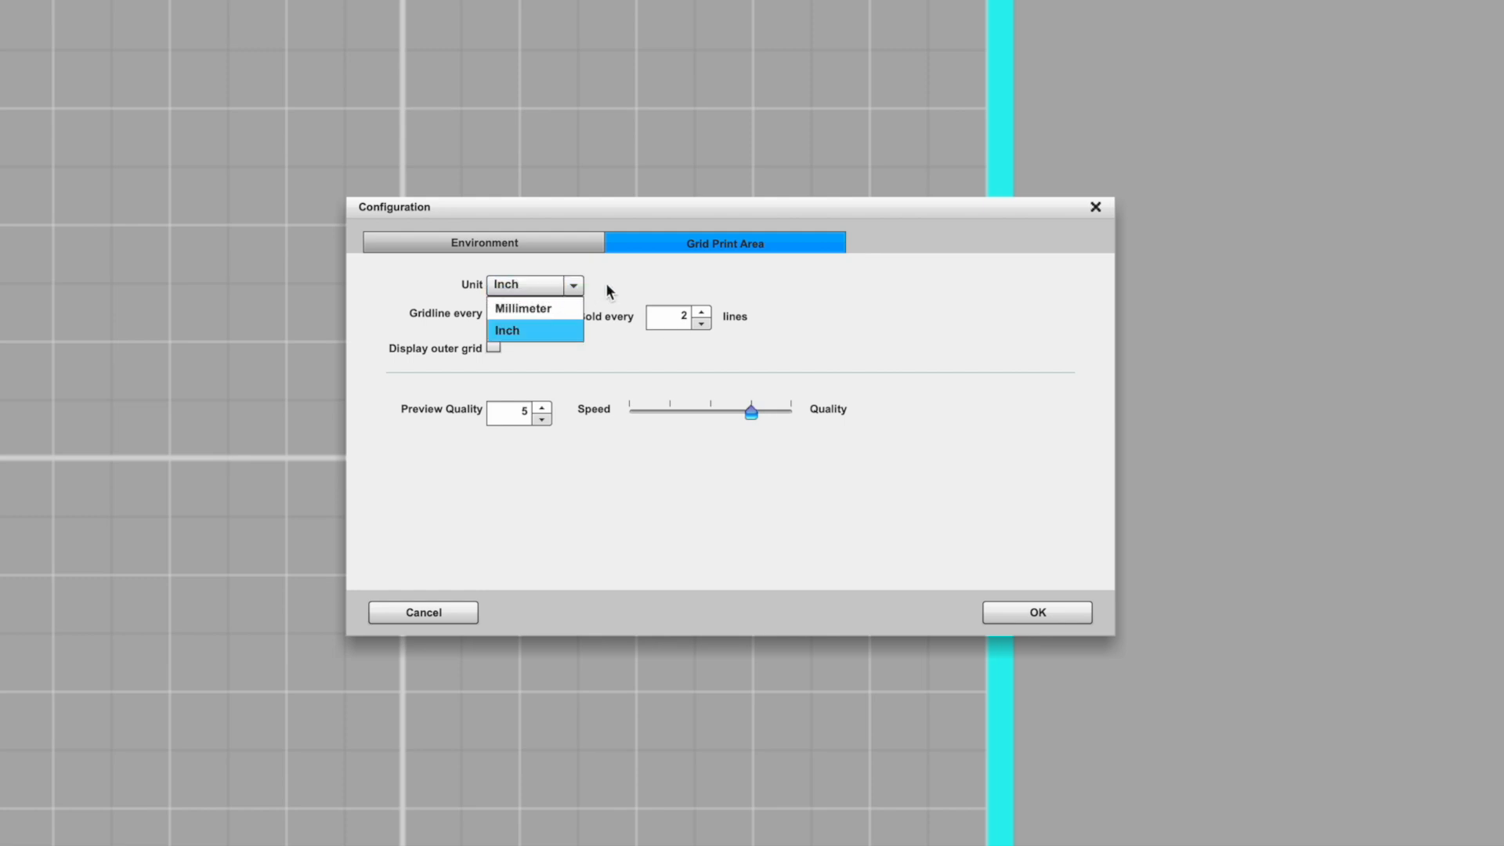
{"action": "left_click", "coordinate": [505, 331]}
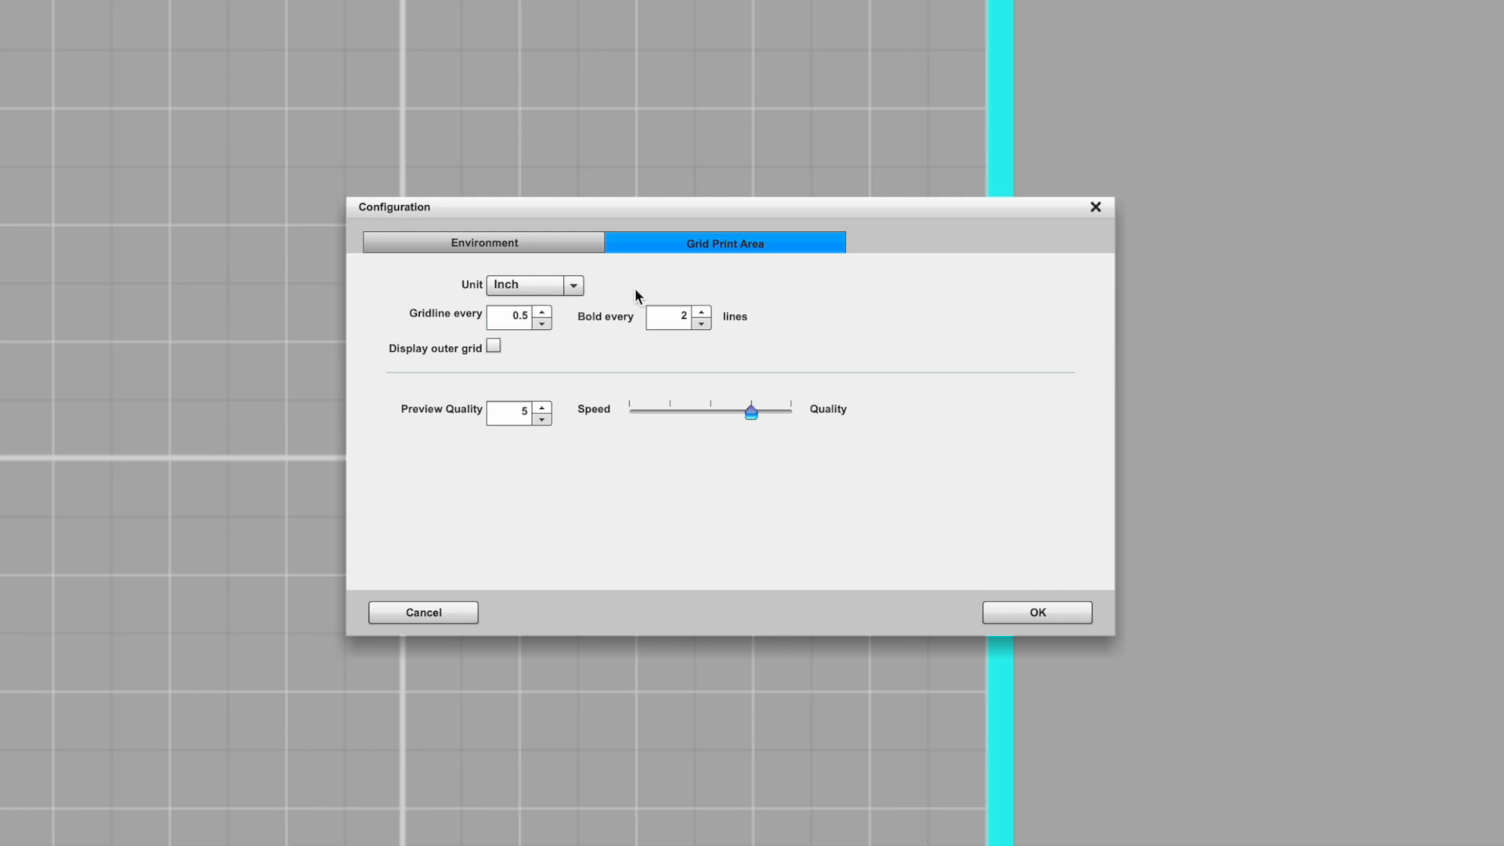
{"action": "left_click", "coordinate": [1036, 613]}
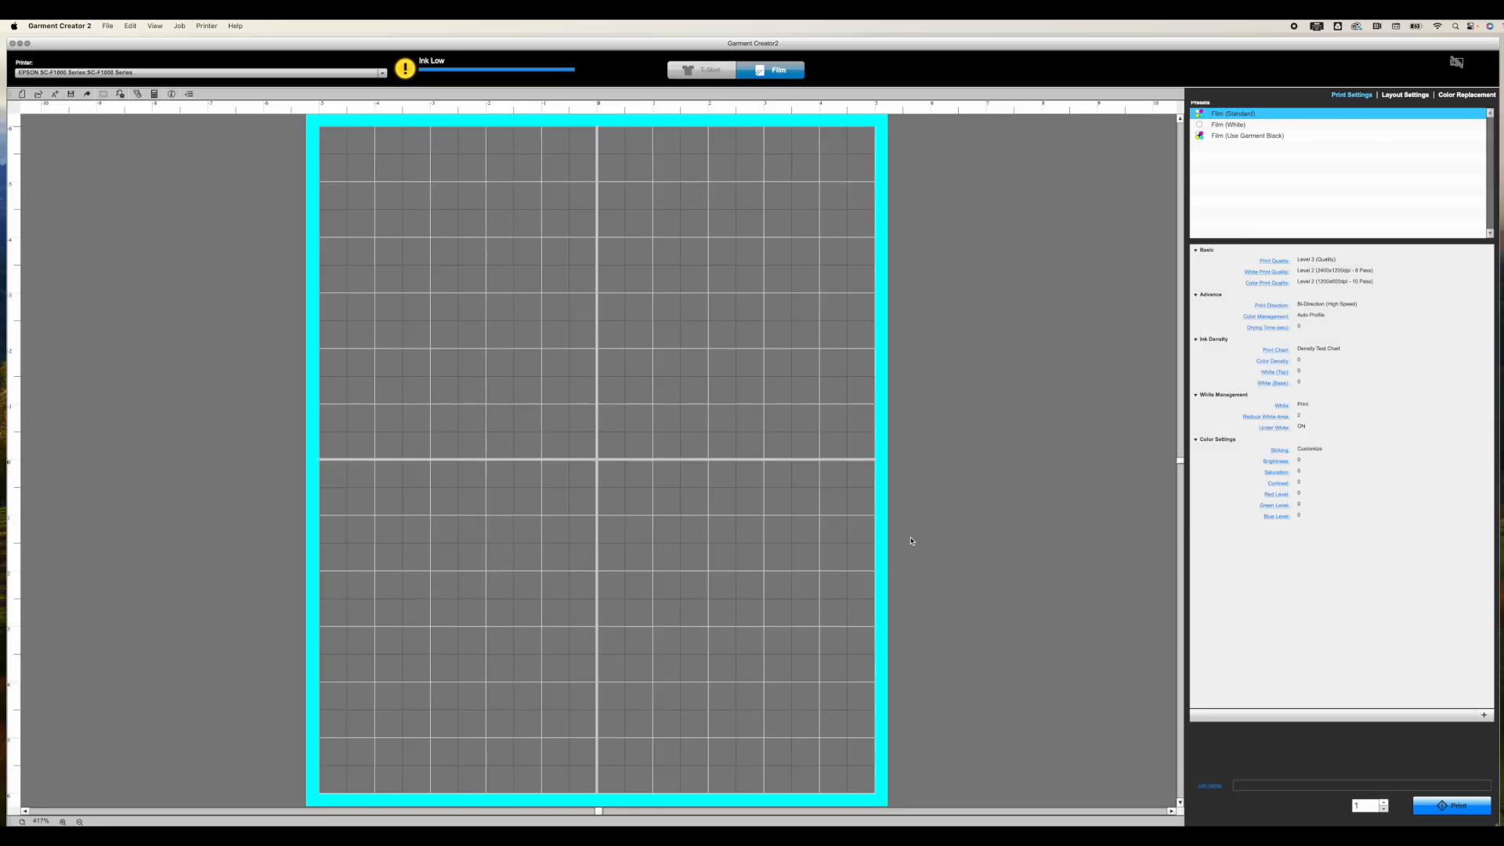
Import Desert Color.png via File > Import onto the film grid.
{"action": "left_click", "coordinate": [1452, 806]}
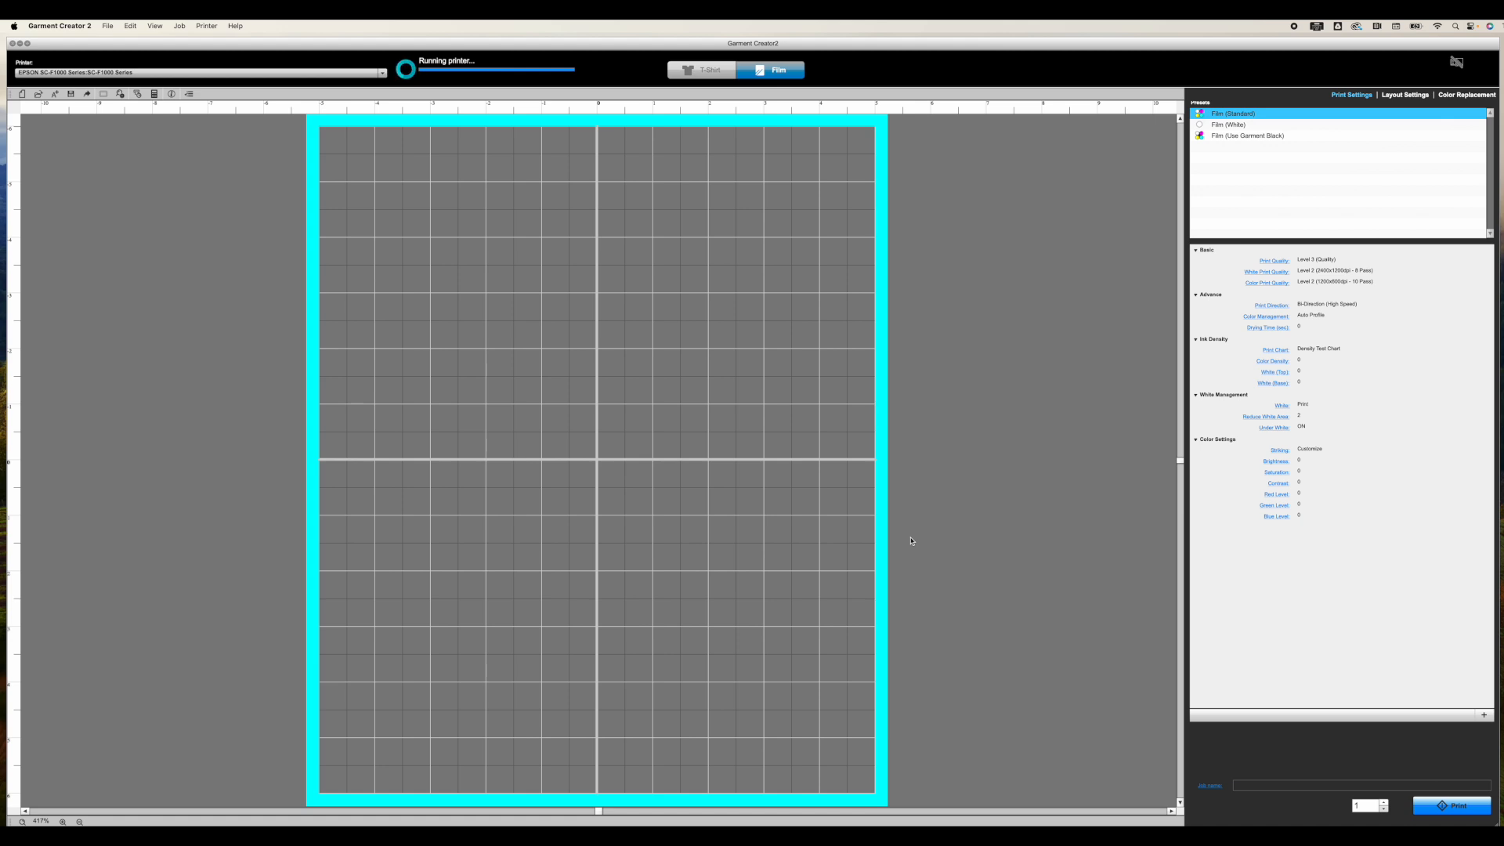
{"action": "left_click", "coordinate": [108, 27]}
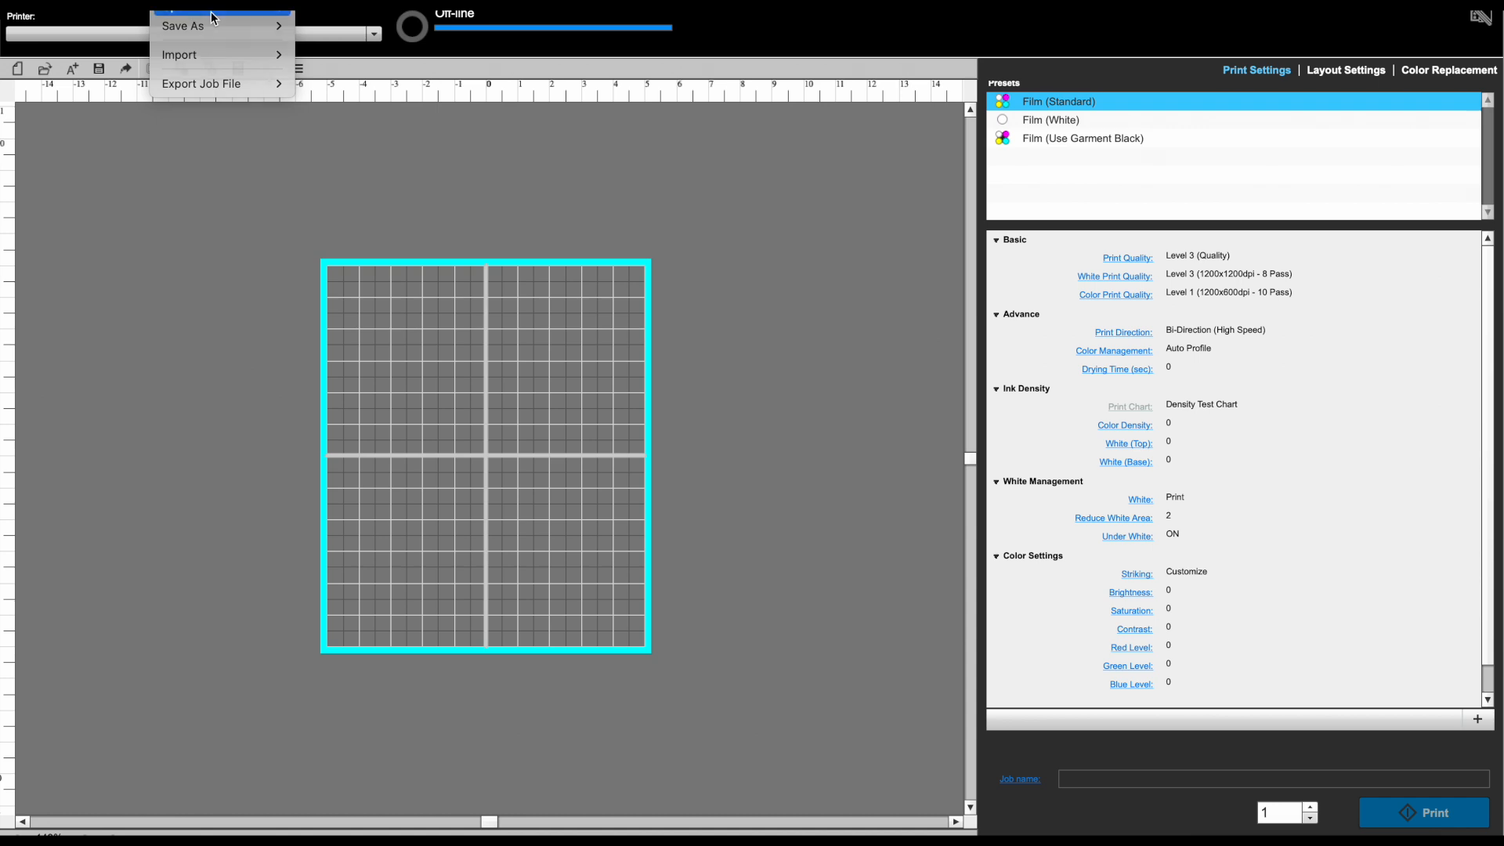
{"action": "left_click", "coordinate": [179, 55]}
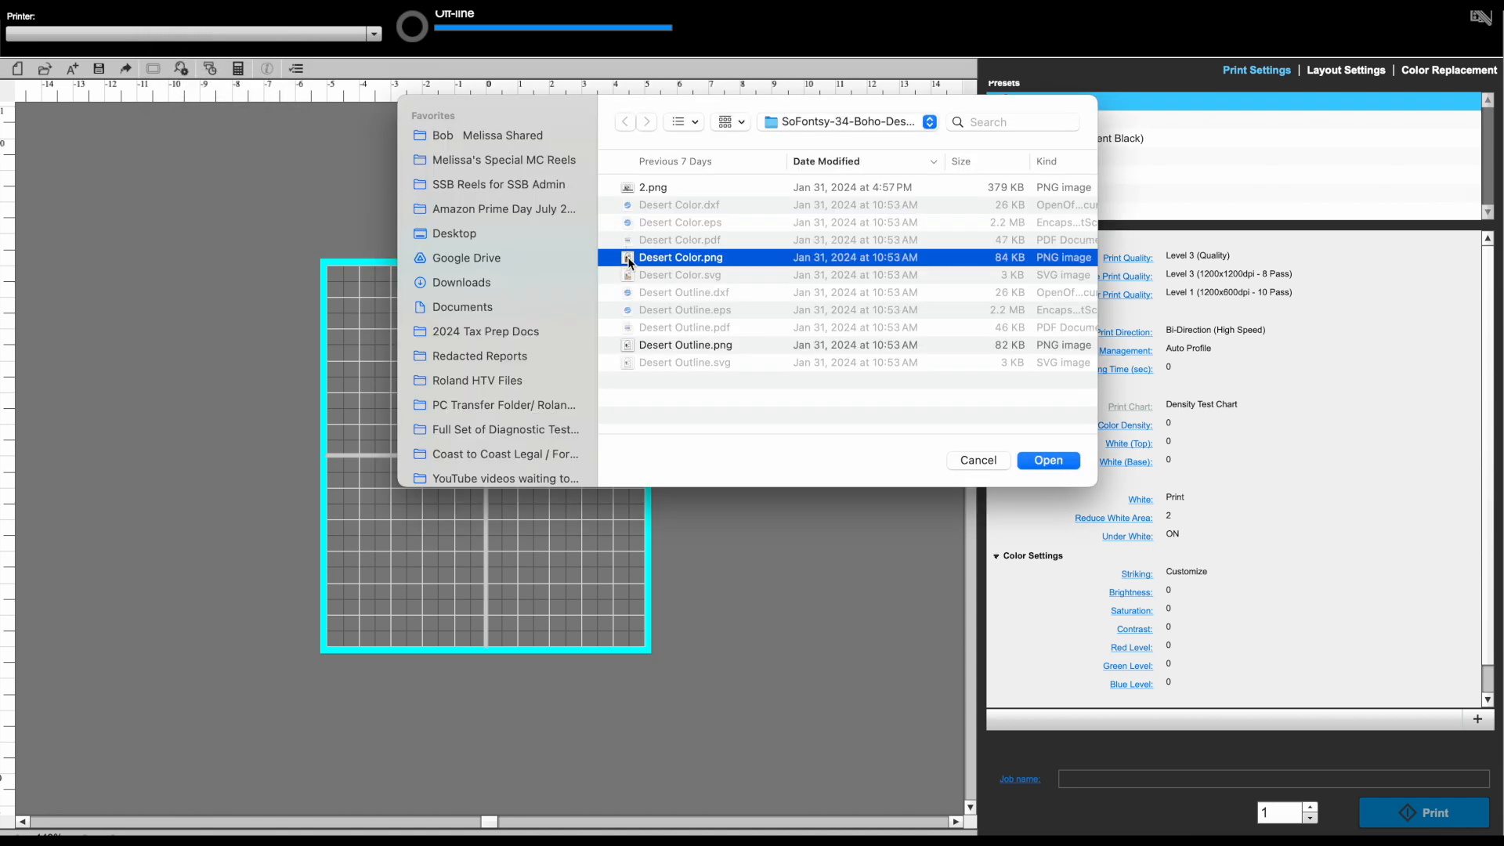
{"action": "left_click", "coordinate": [1048, 461]}
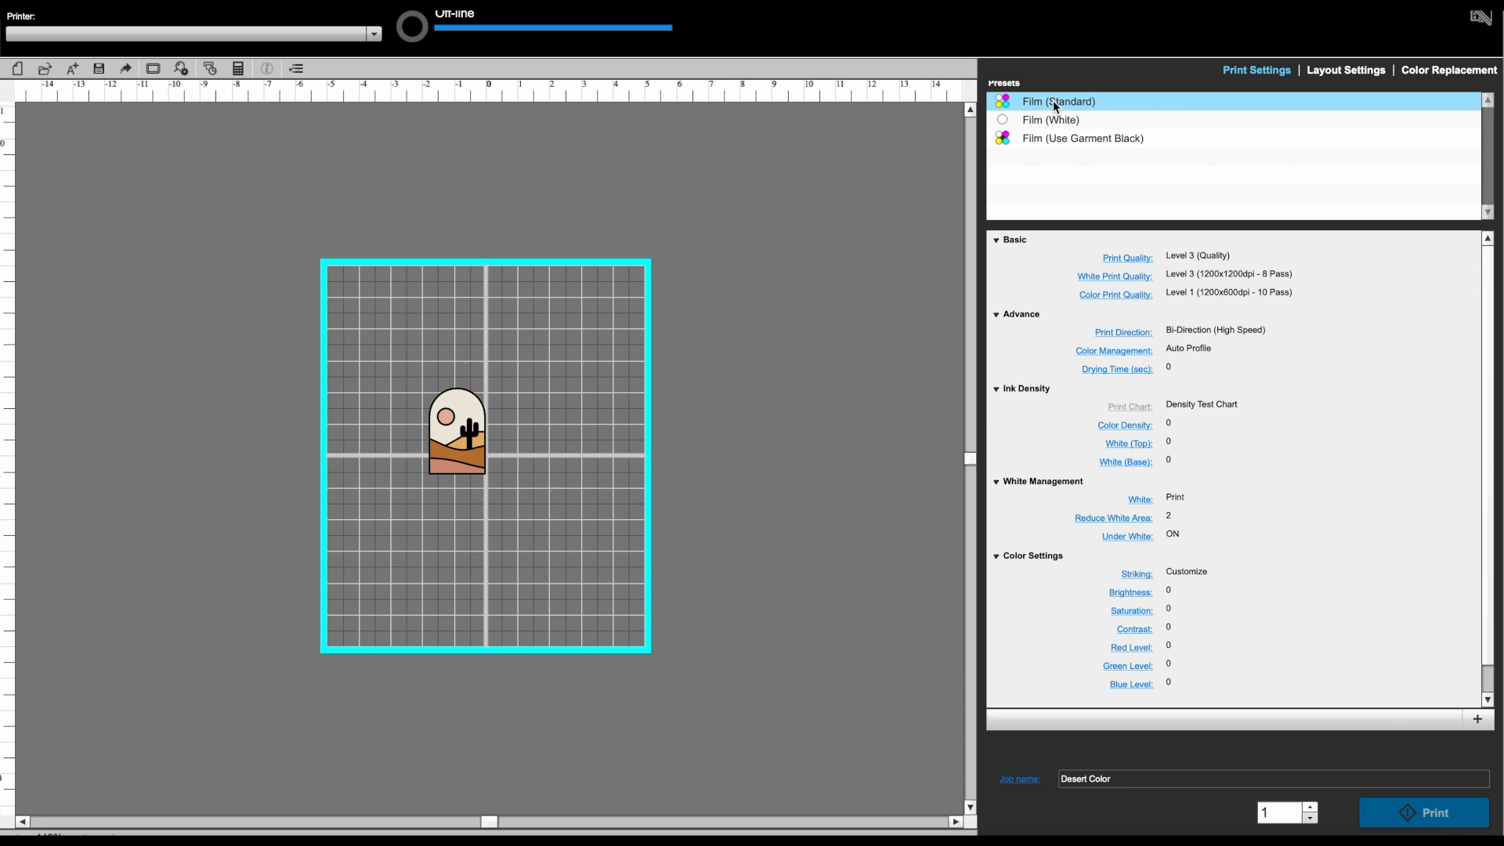
{"action": "mouse_move", "coordinate": [1347, 69]}
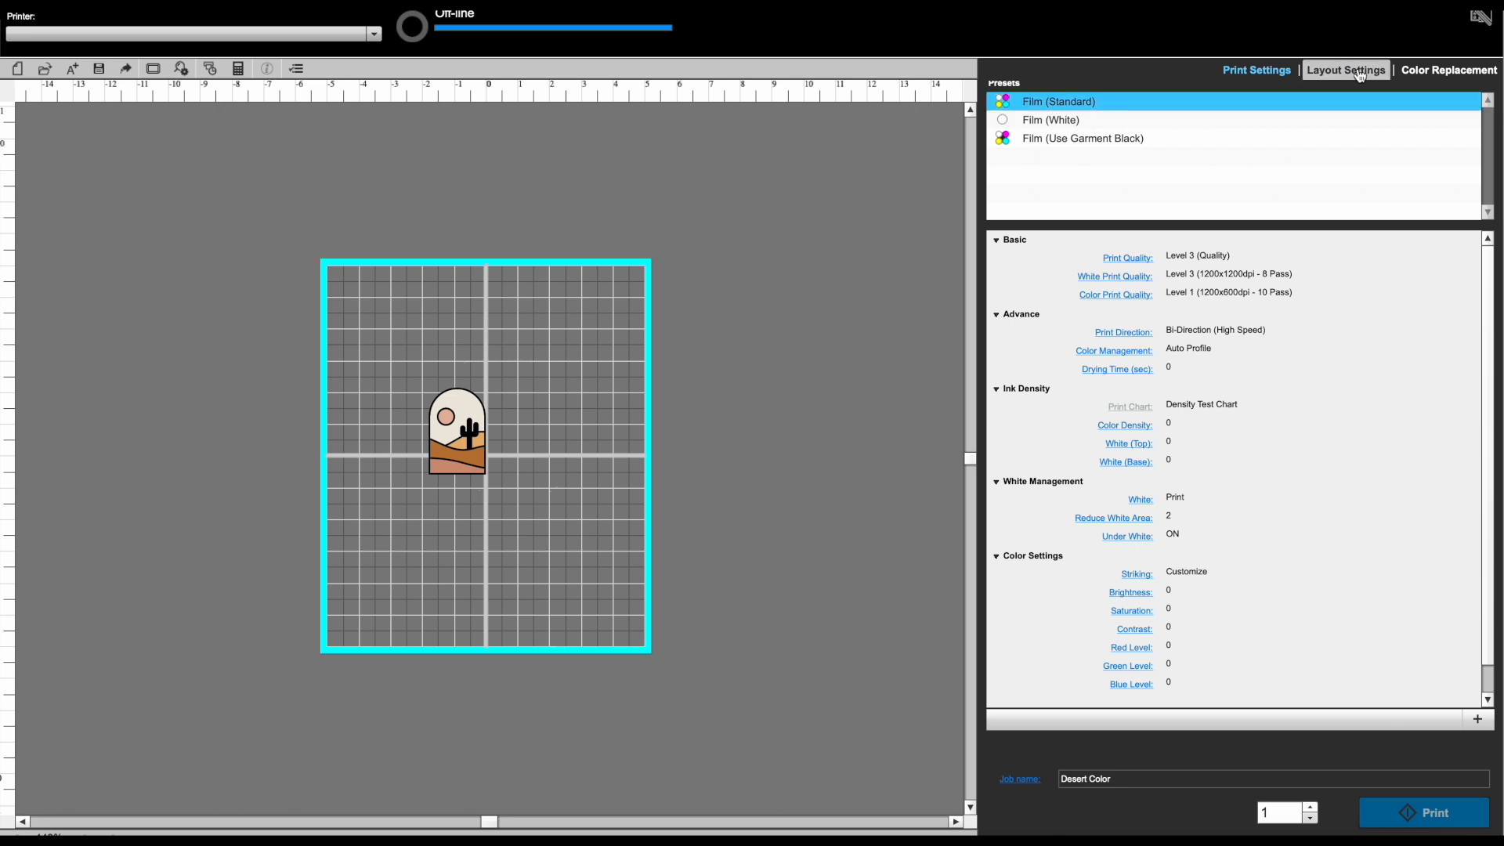